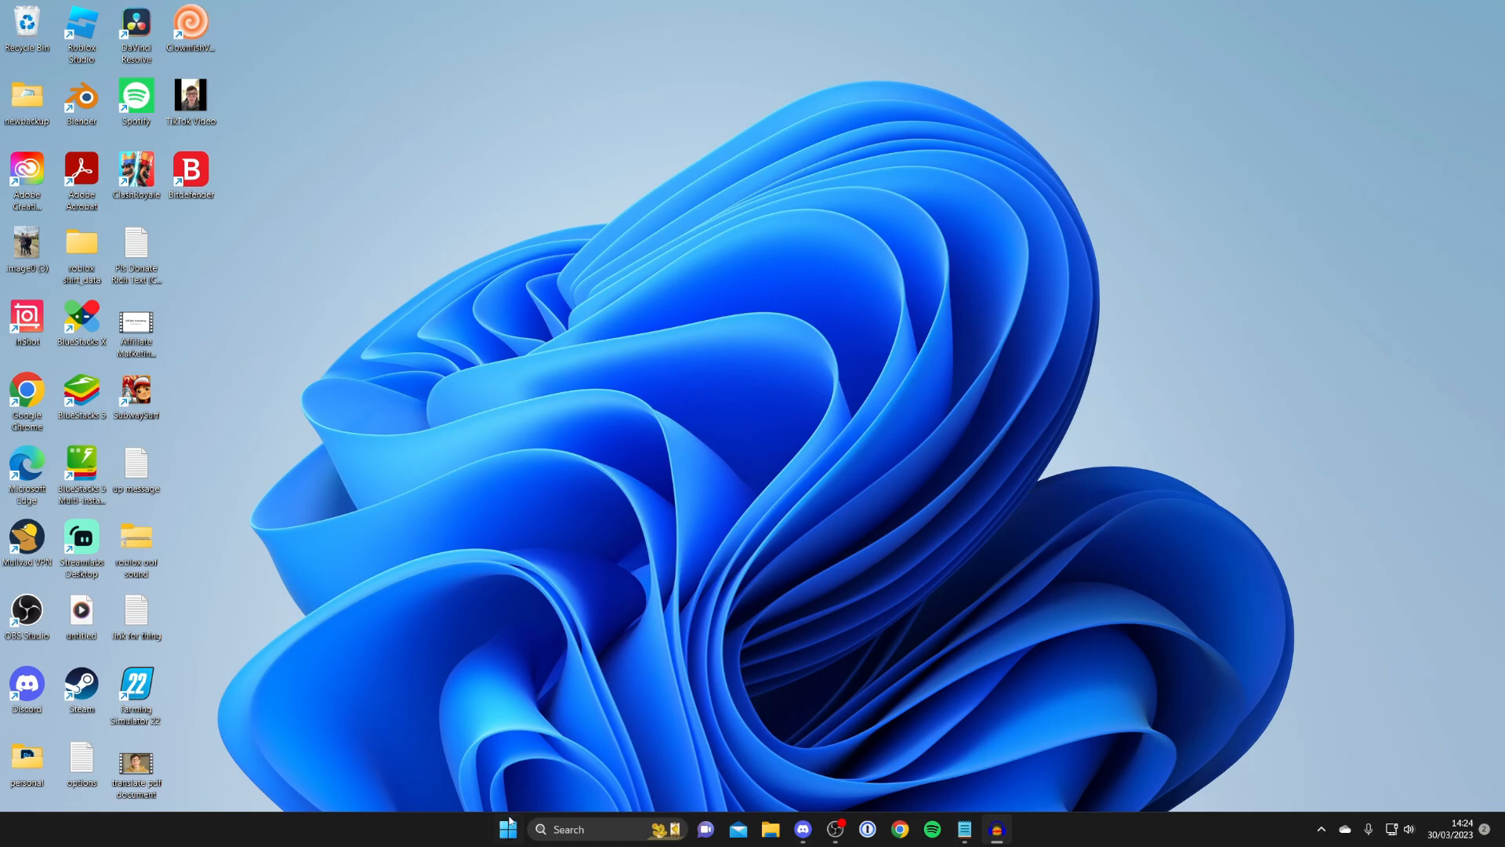
Launch Device Manager from the Start button's quick system menu.
right_click(508, 828)
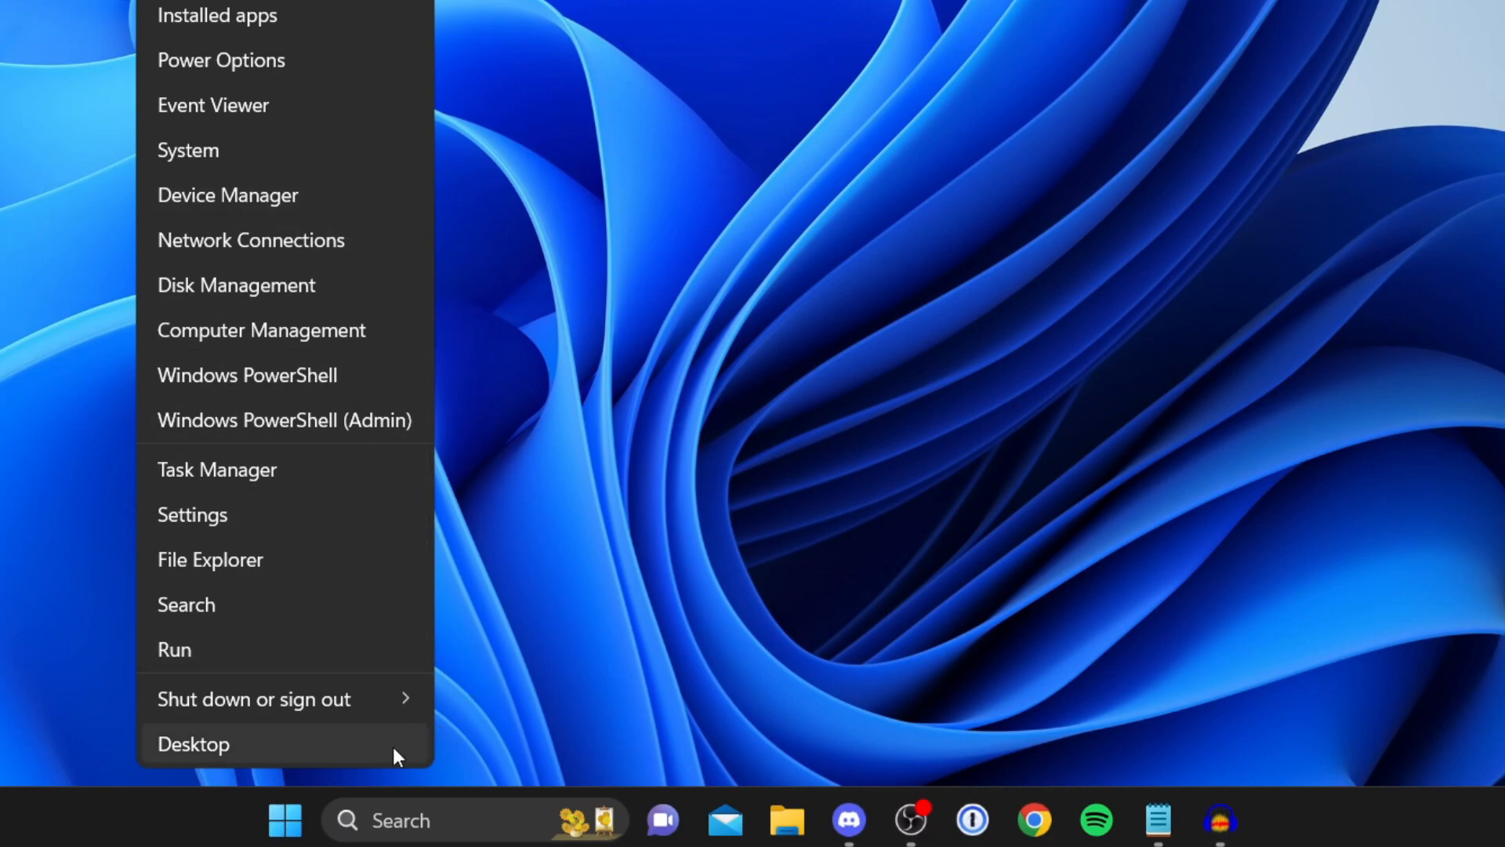
click(192, 743)
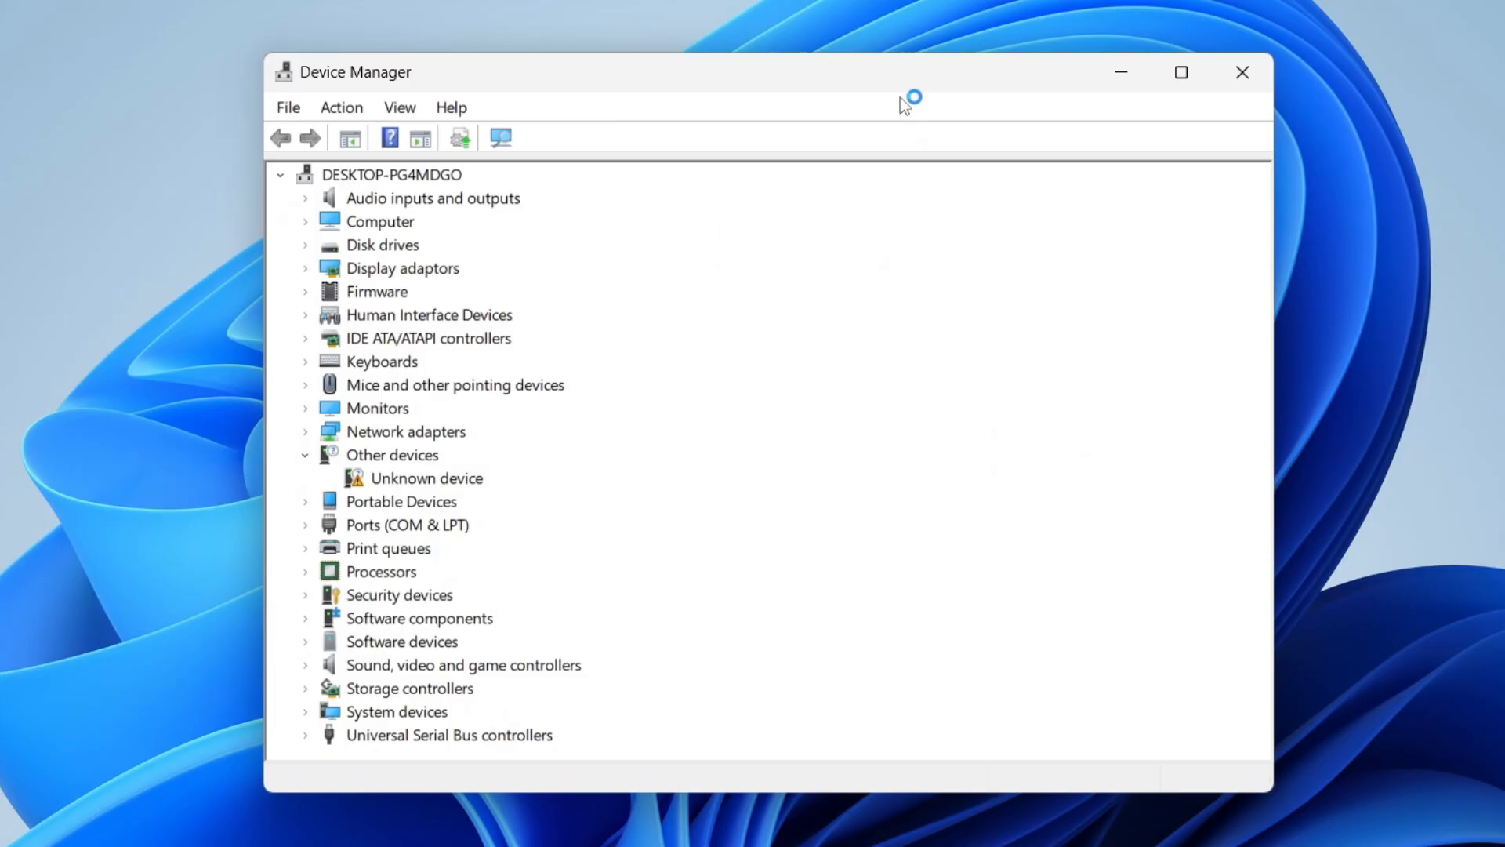
mouse_move(351, 629)
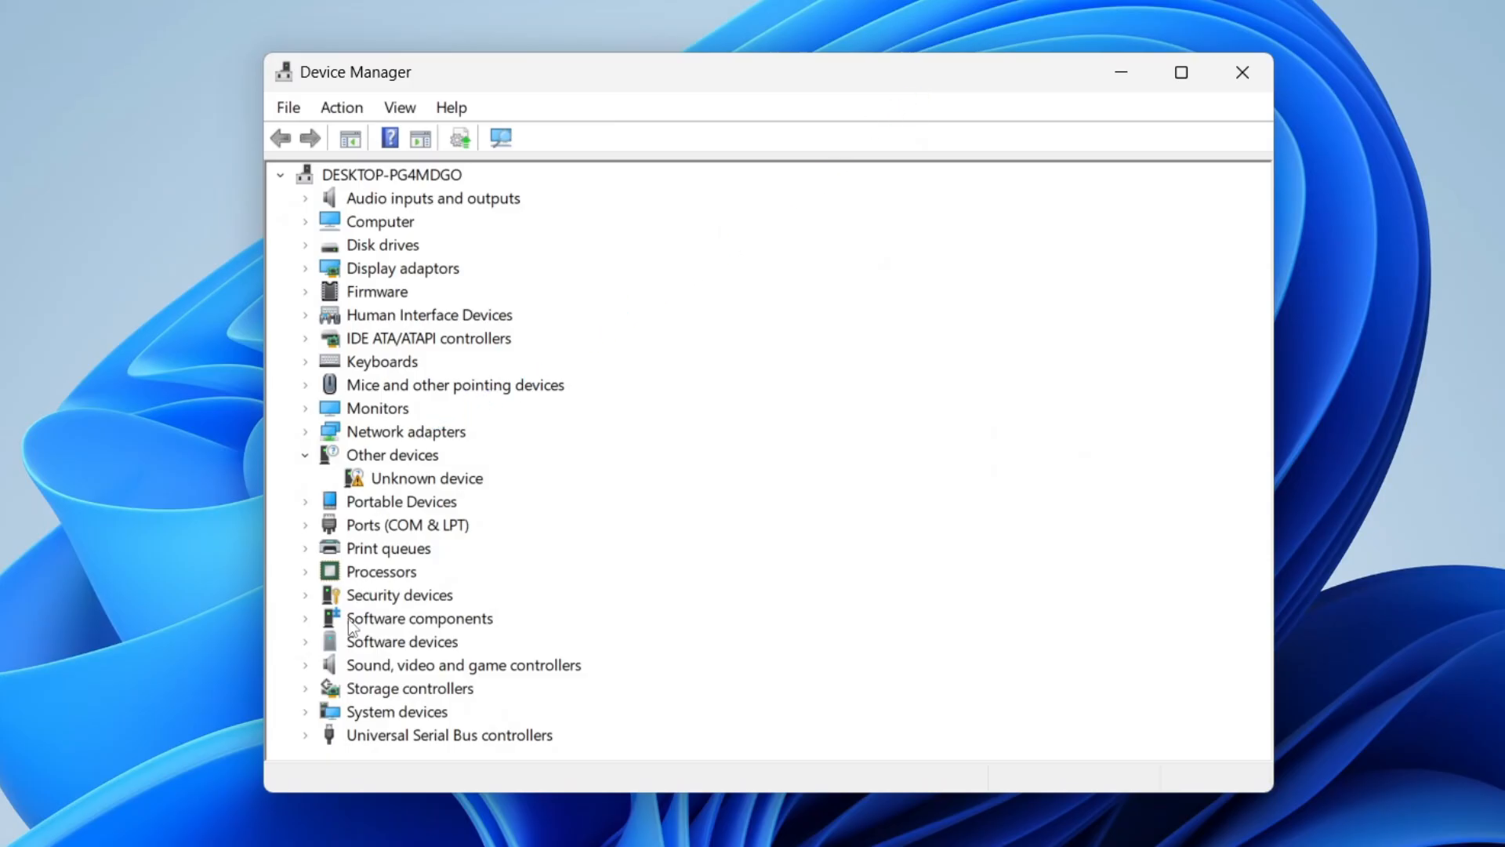
mouse_move(317, 677)
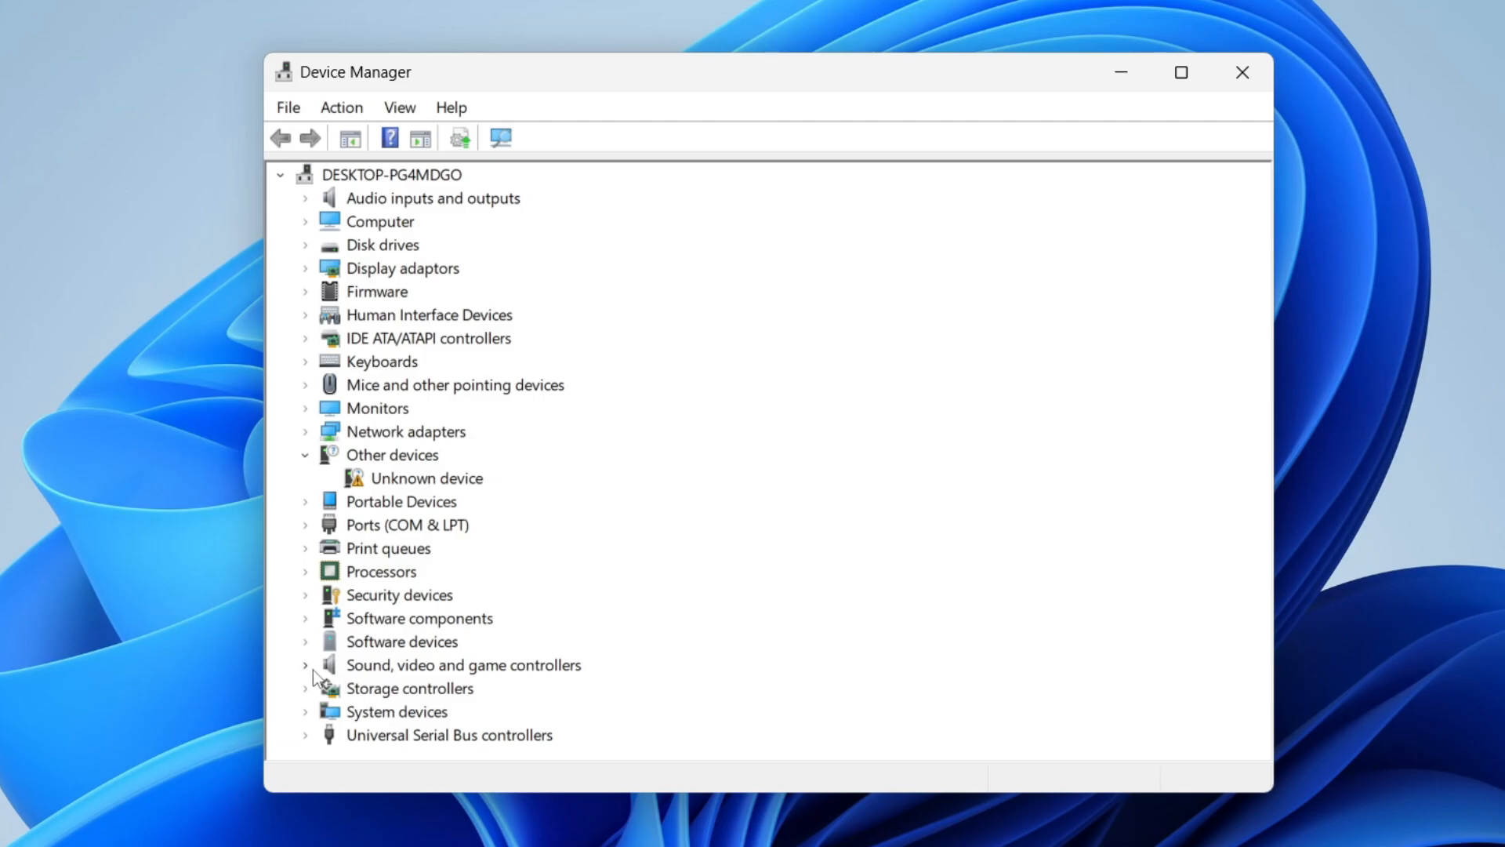
Begin a driver update for NVIDIA High Definition Audio under Sound, video and game controllers.
click(306, 665)
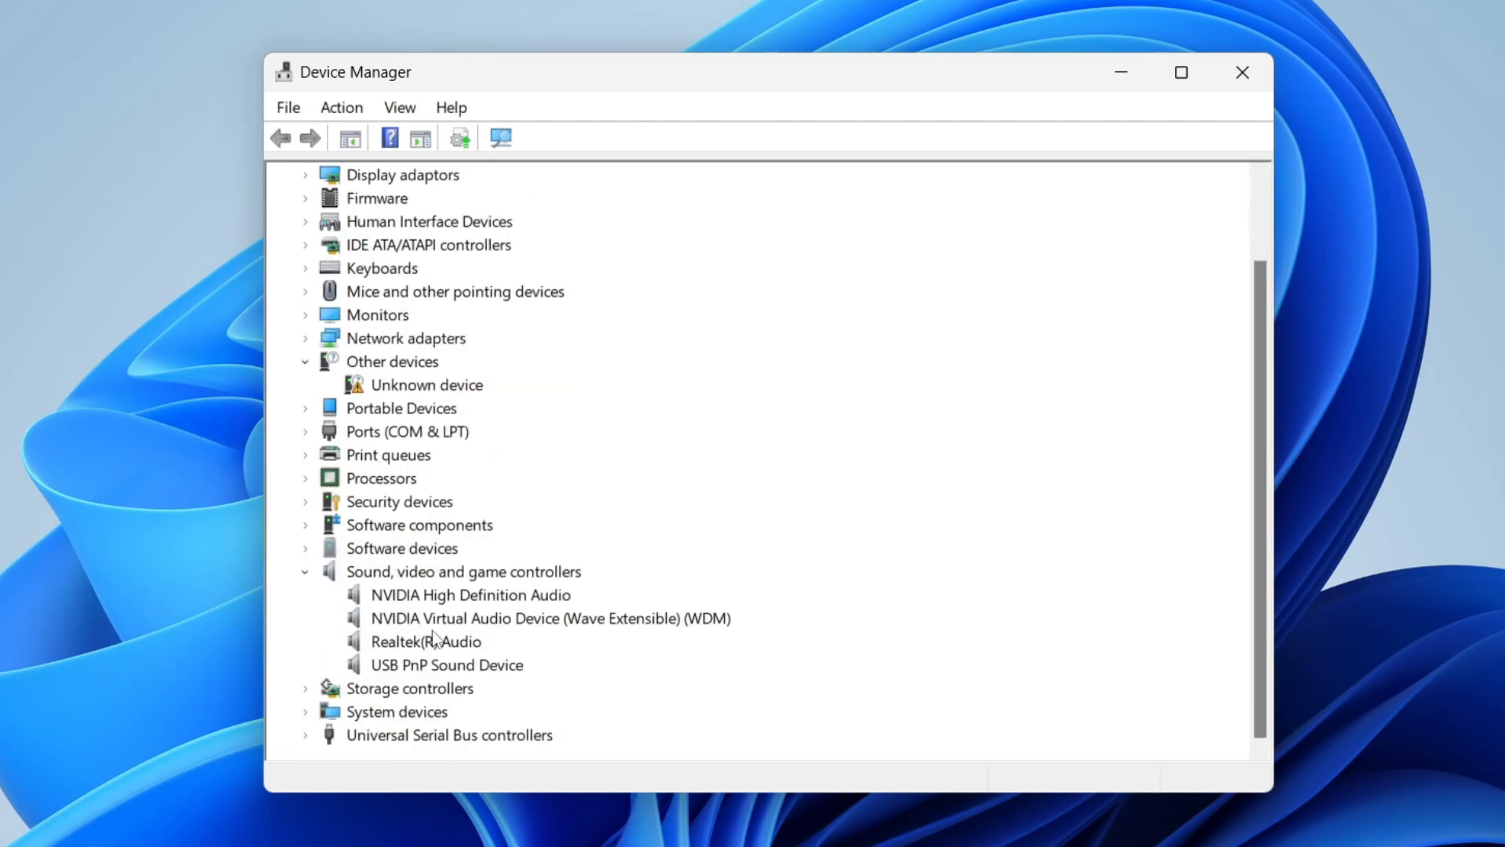
mouse_move(434, 596)
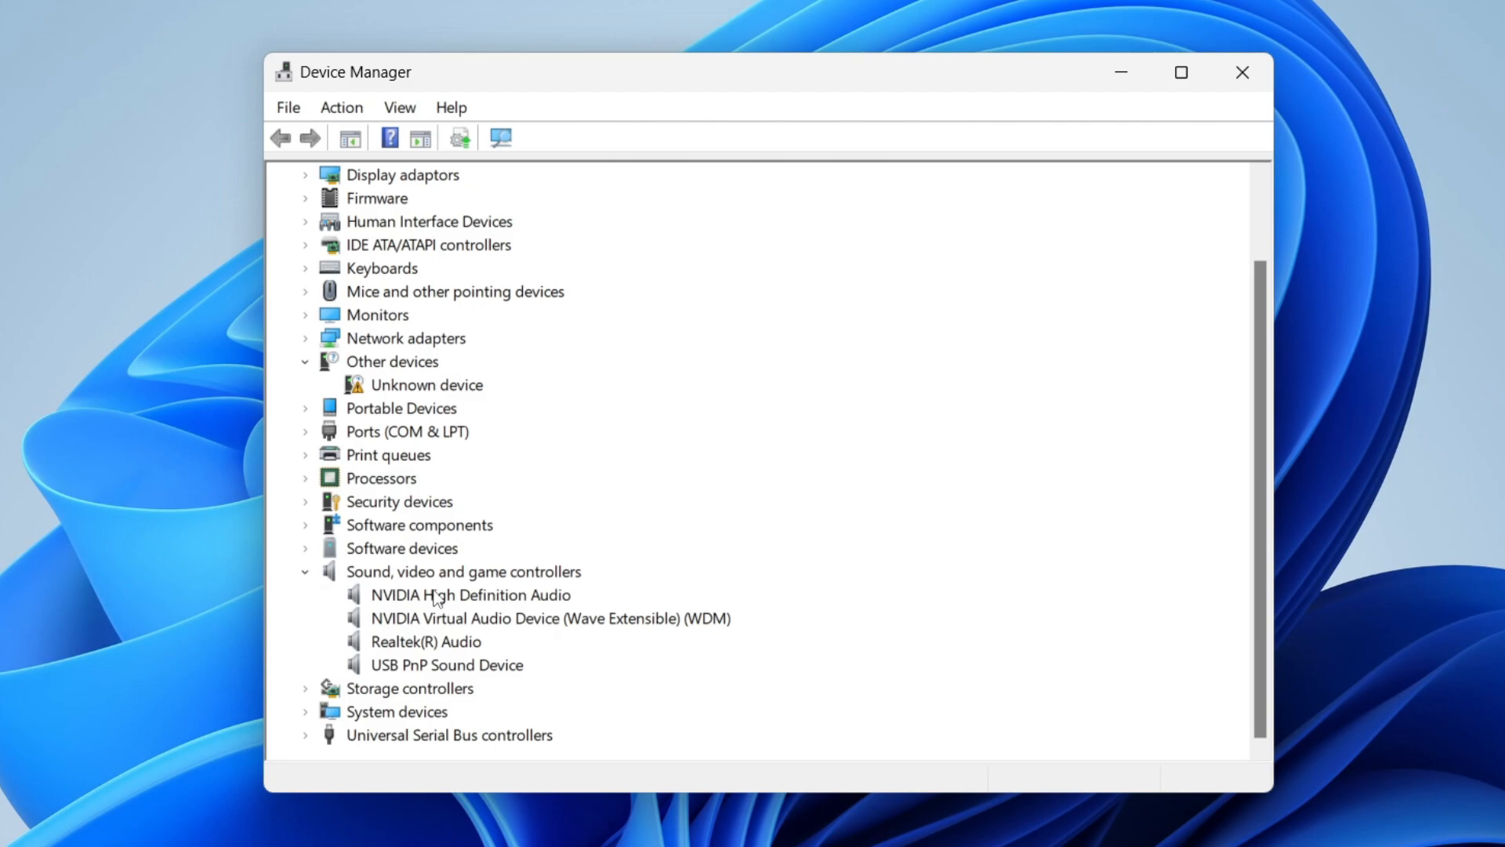
mouse_move(432, 580)
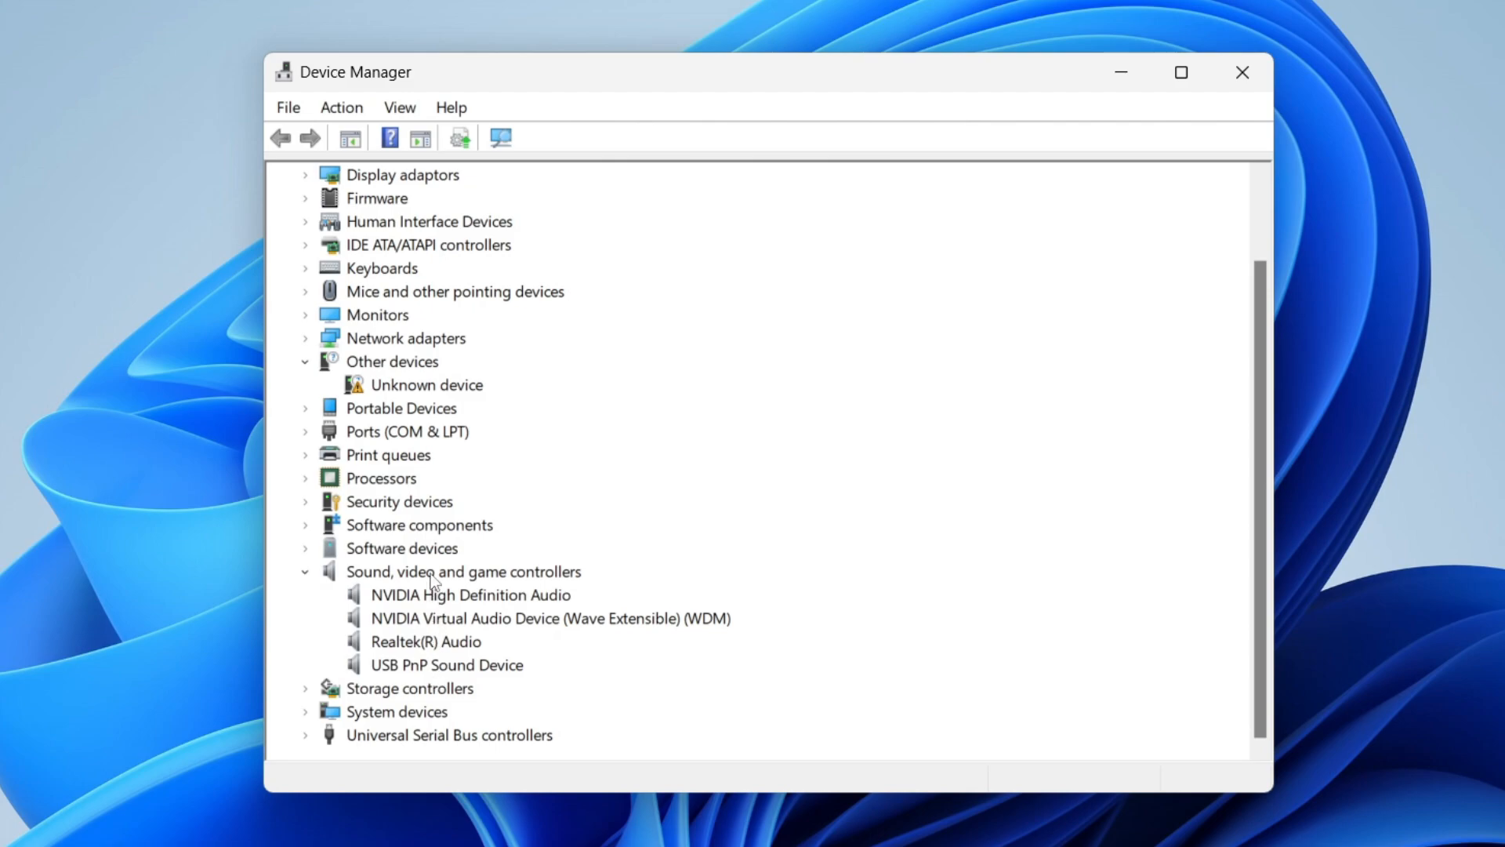
mouse_move(428, 613)
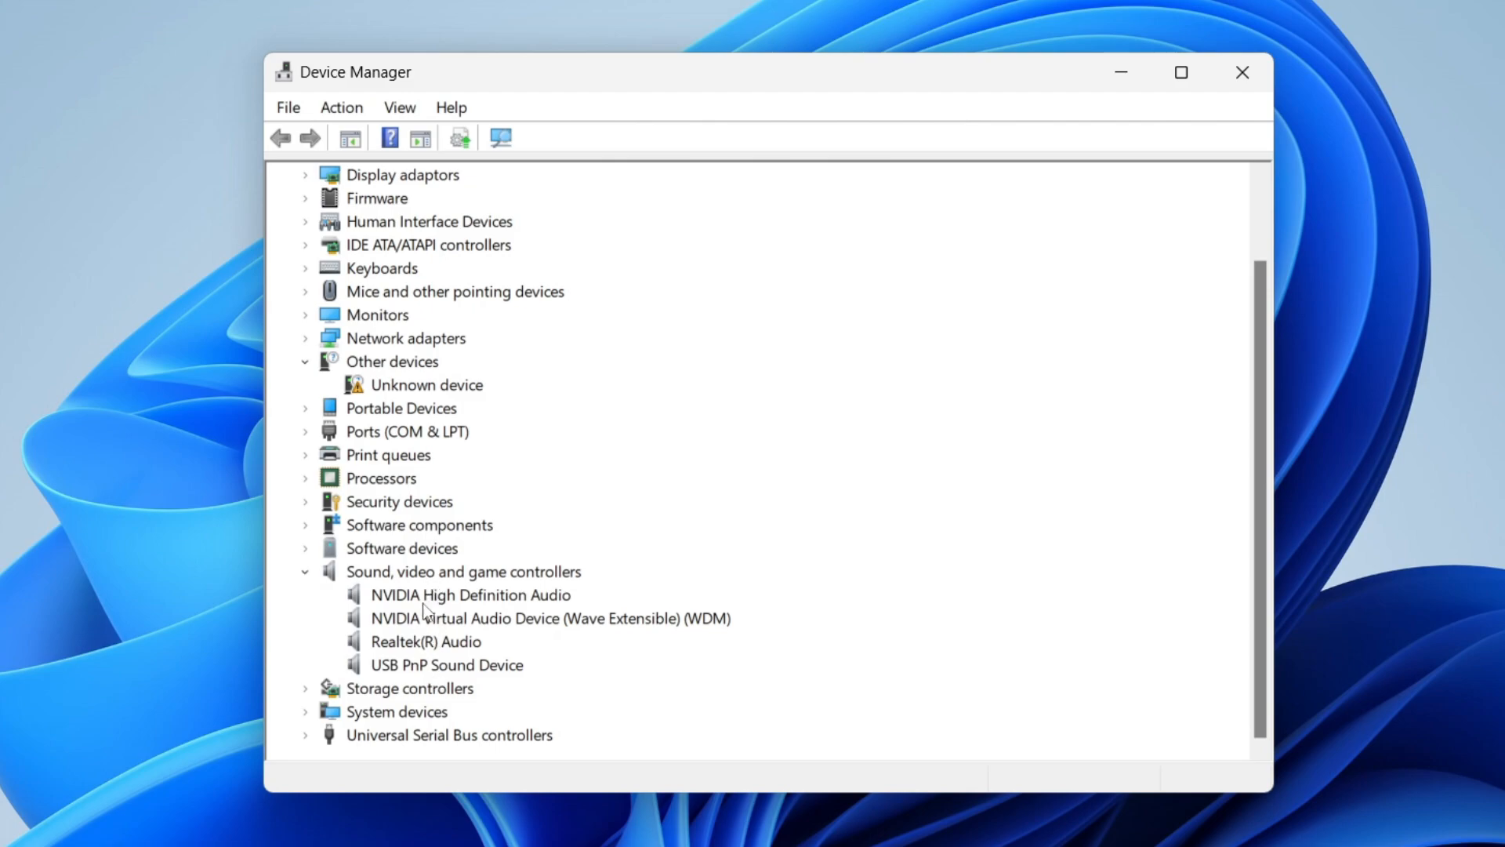
click(469, 594)
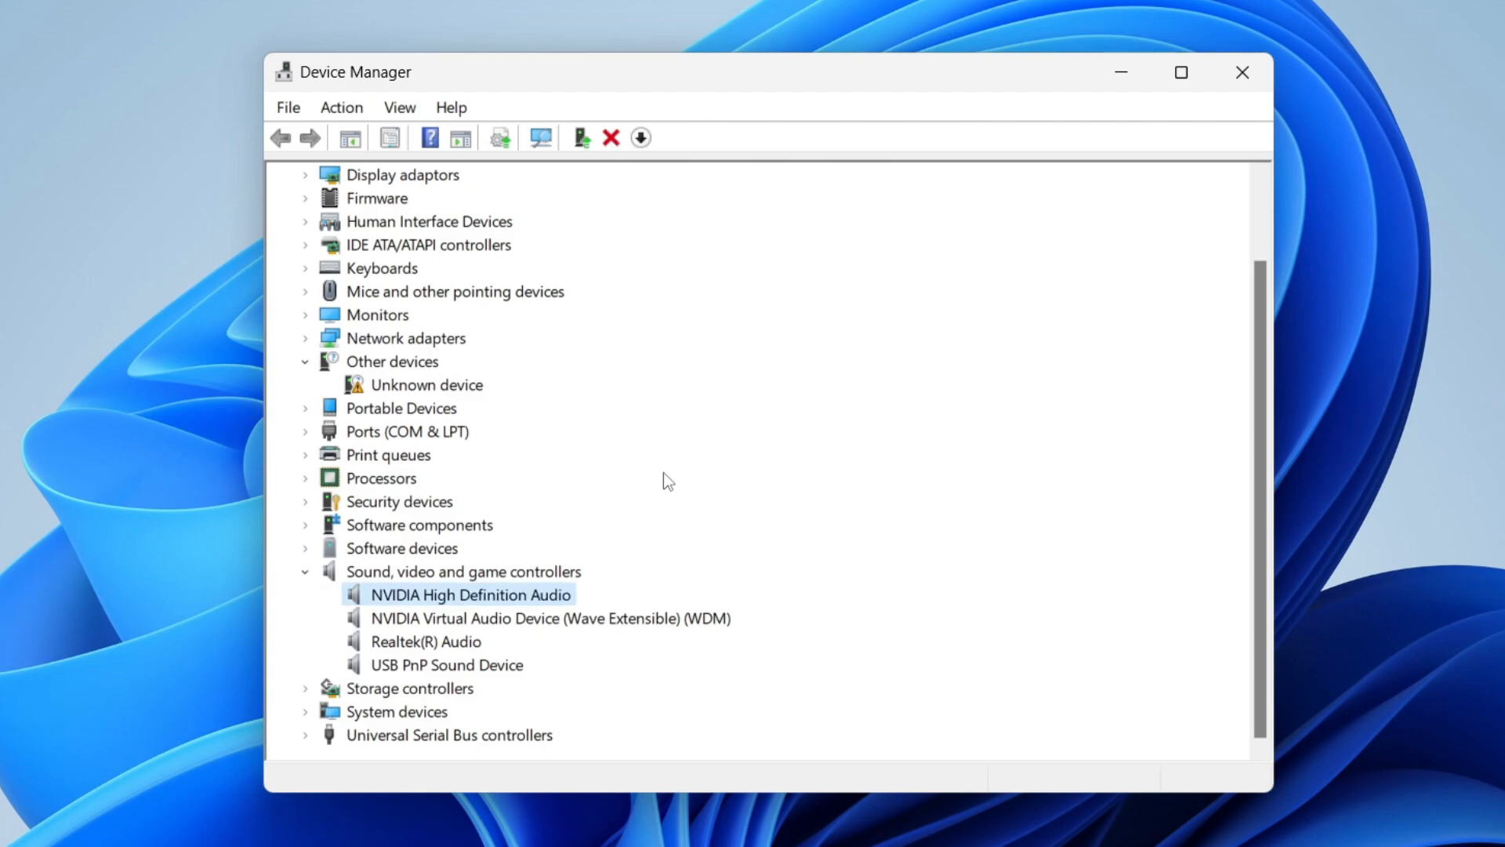
mouse_move(448, 609)
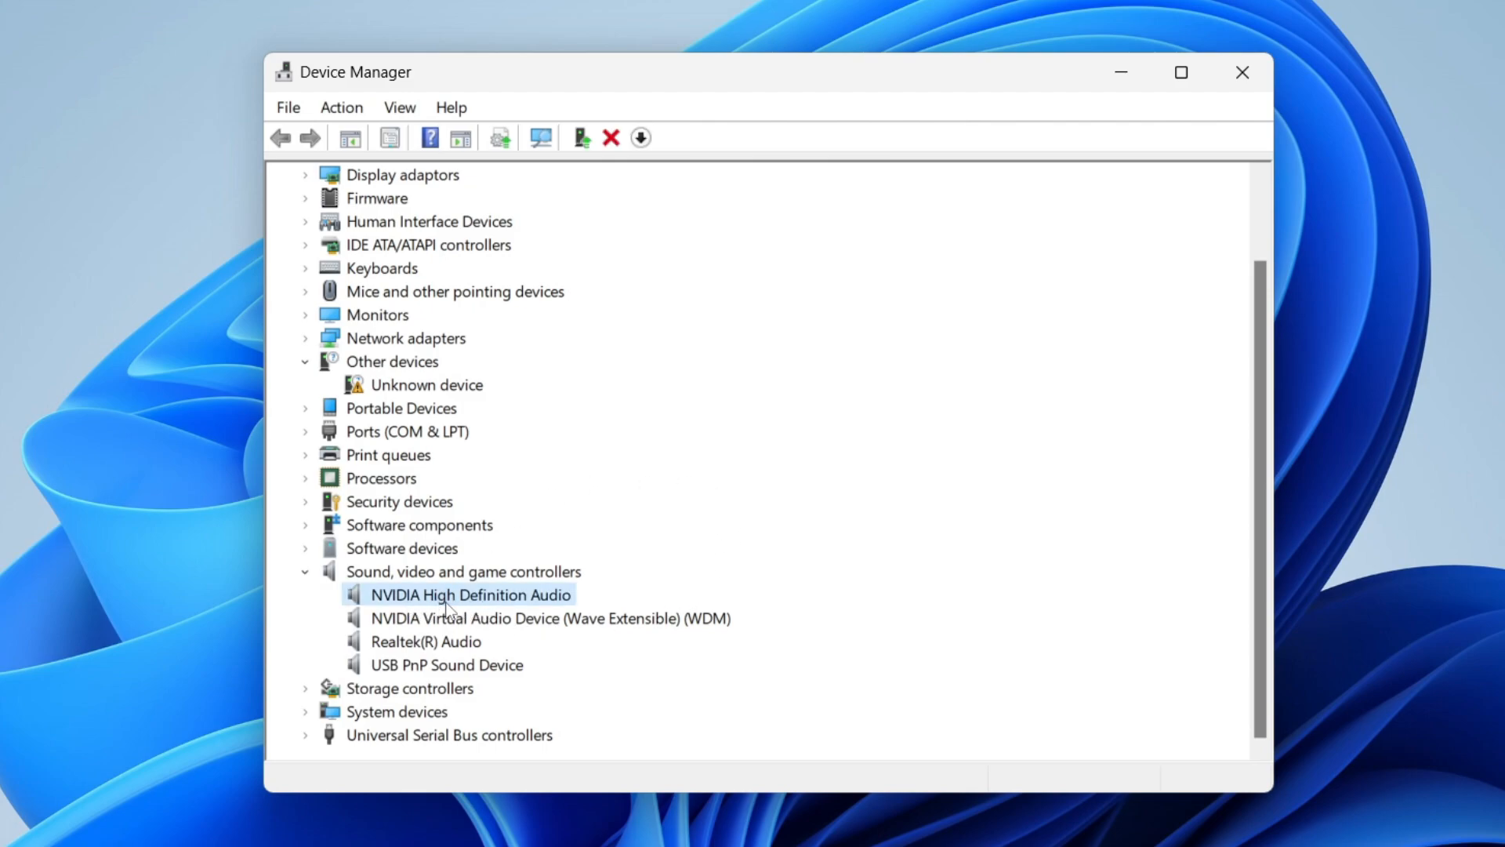
right_click(469, 594)
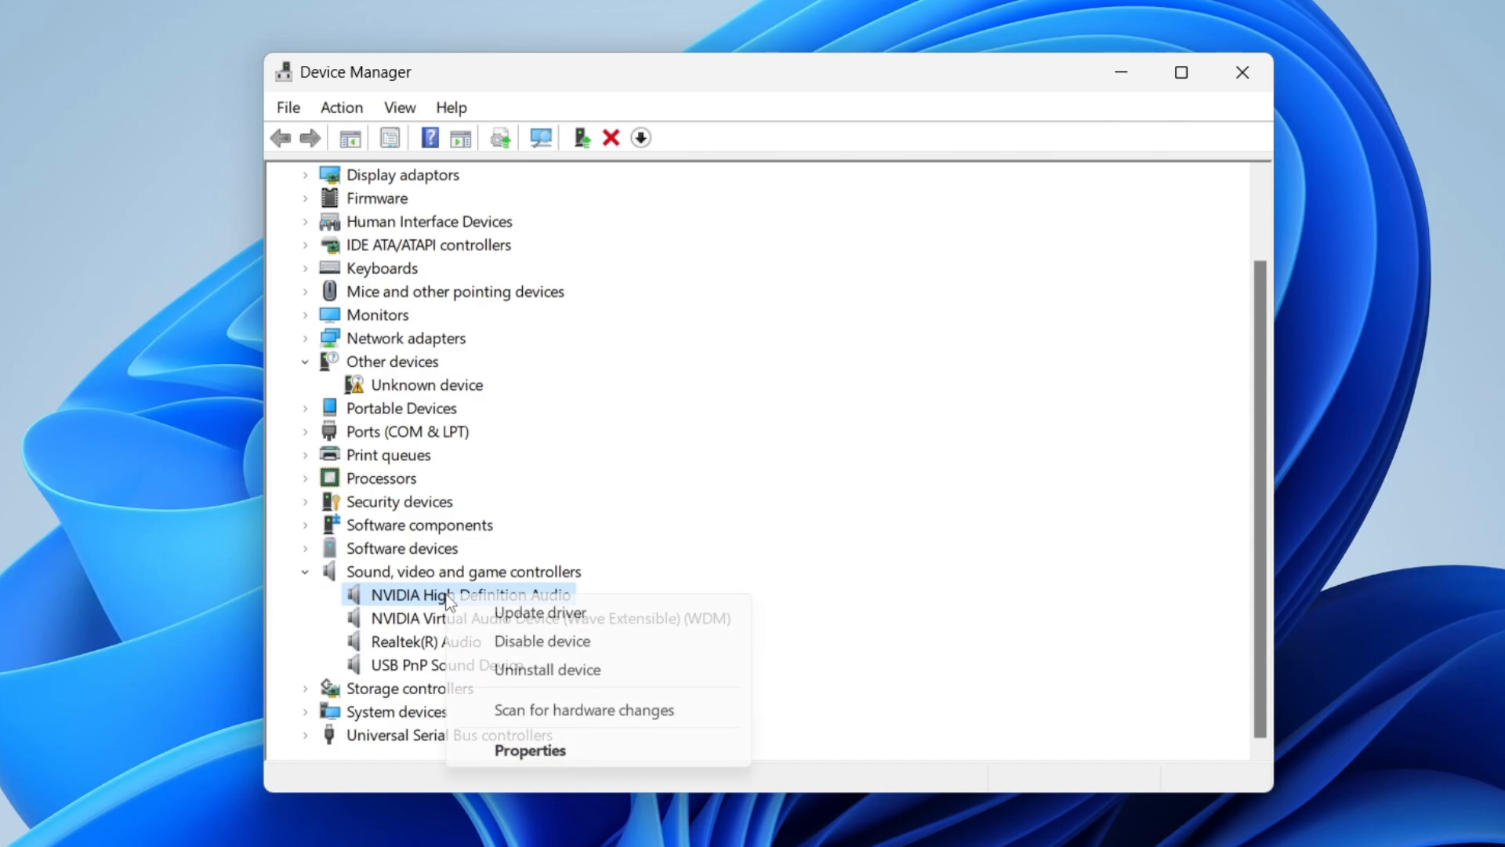
mouse_move(539, 613)
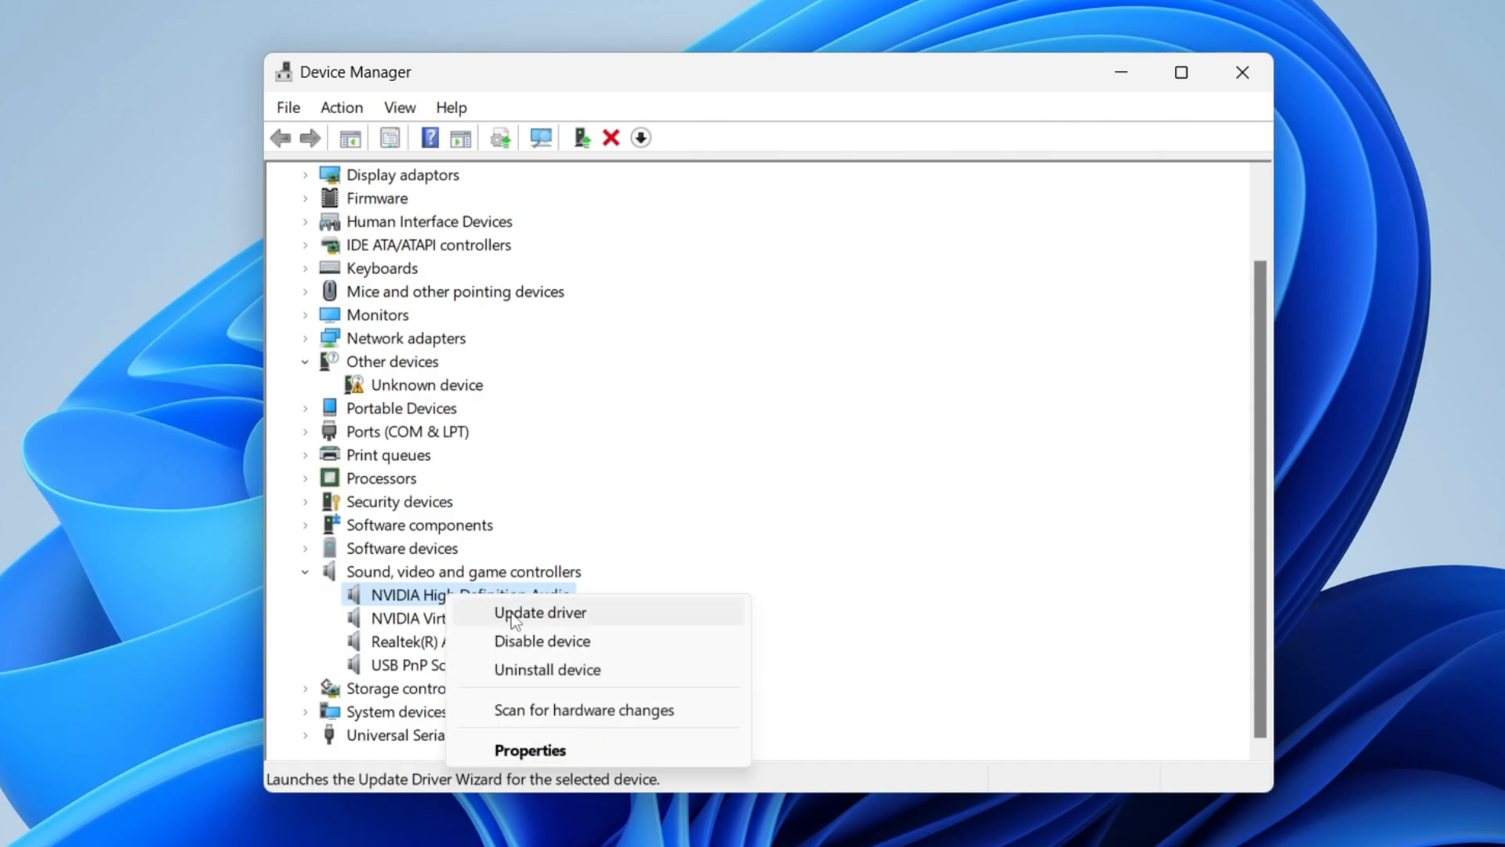
click(539, 613)
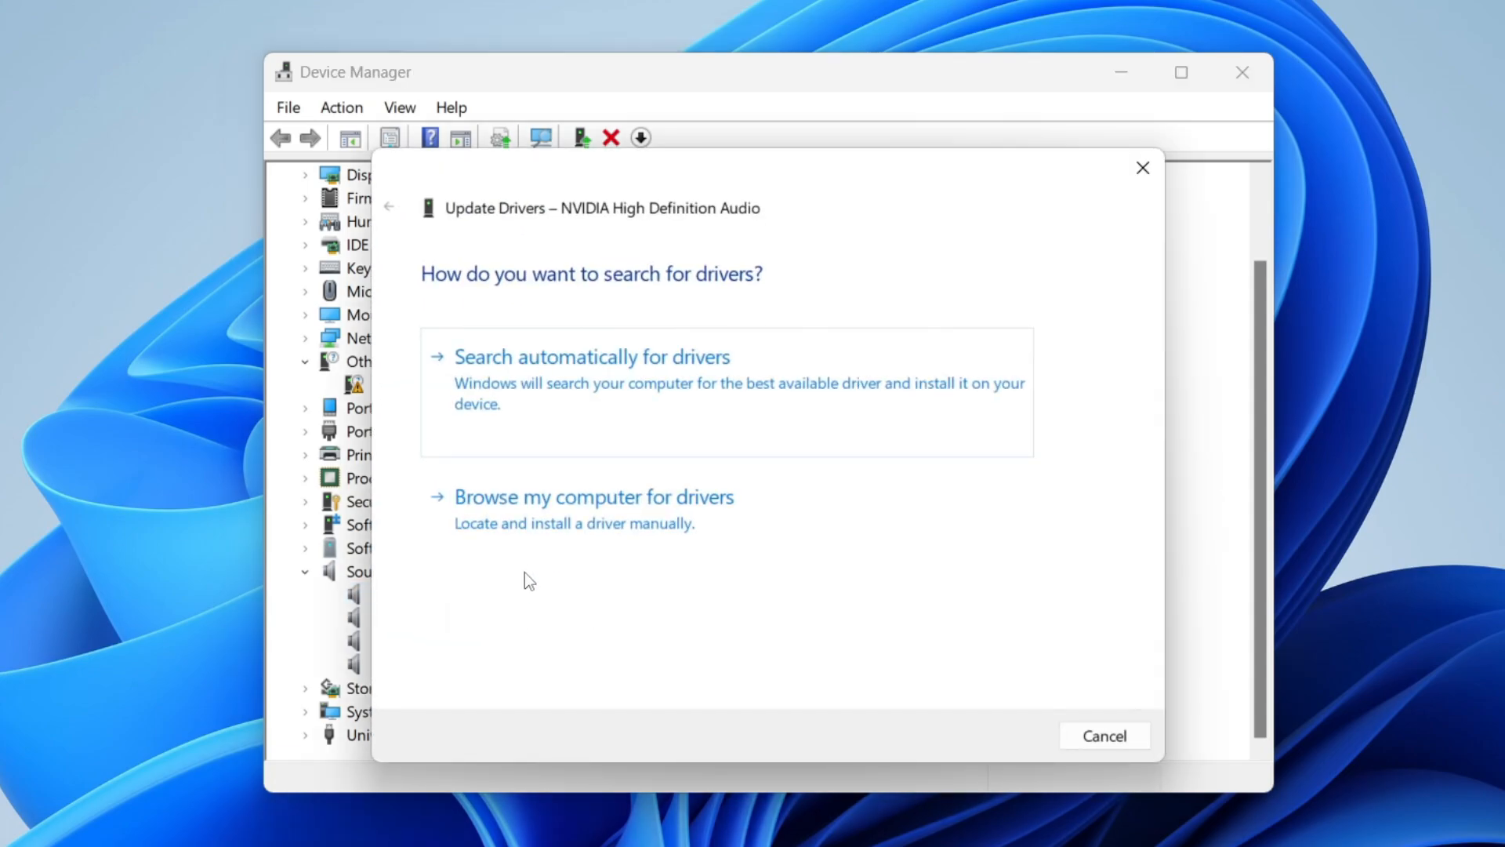
Manually reinstall the NVIDIA High Definition Audio driver model and dismiss the success message.
click(593, 497)
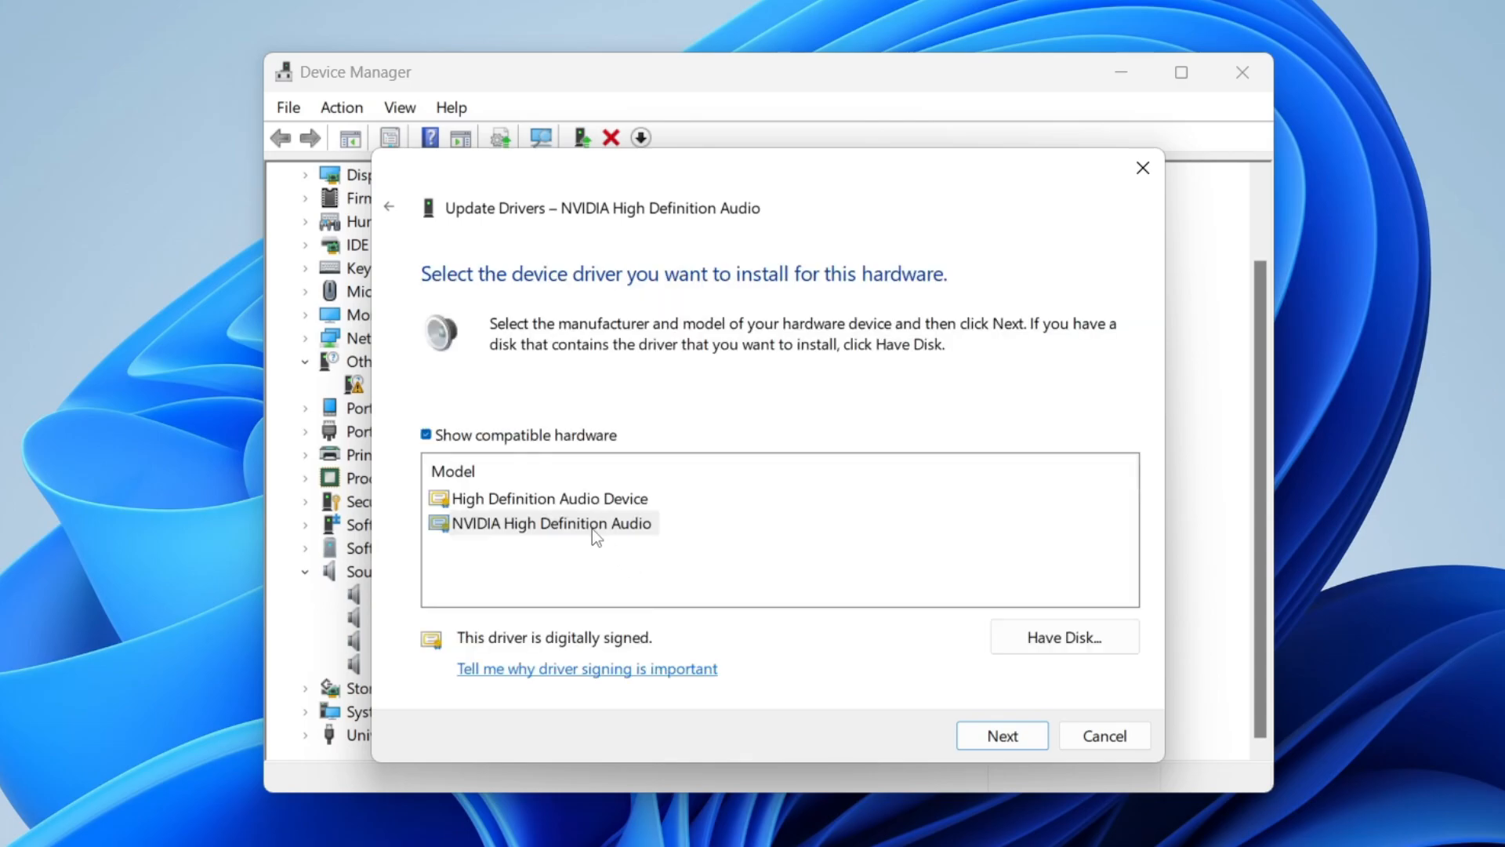
click(550, 522)
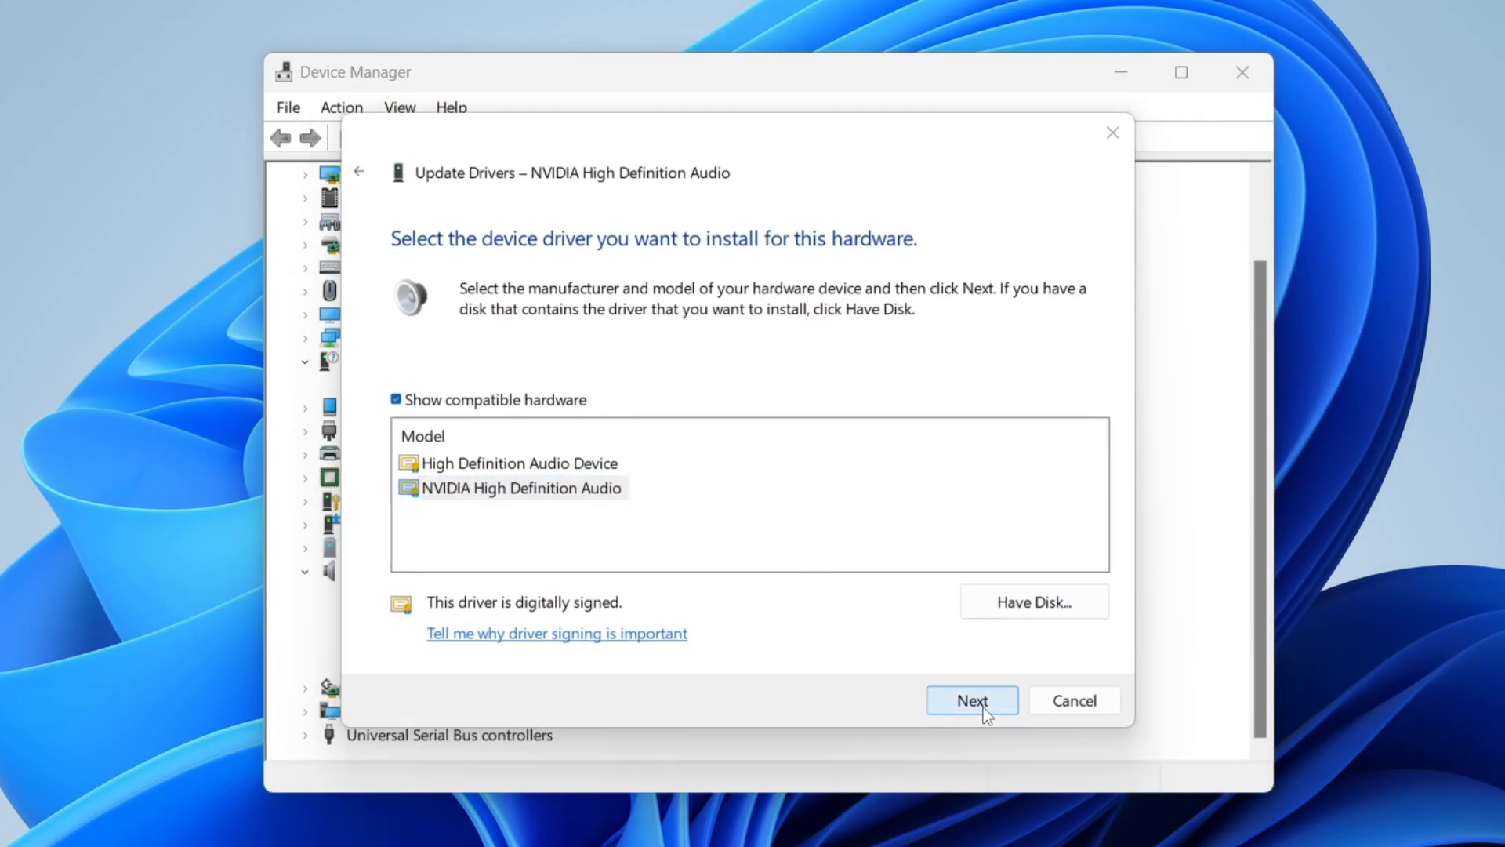
click(970, 700)
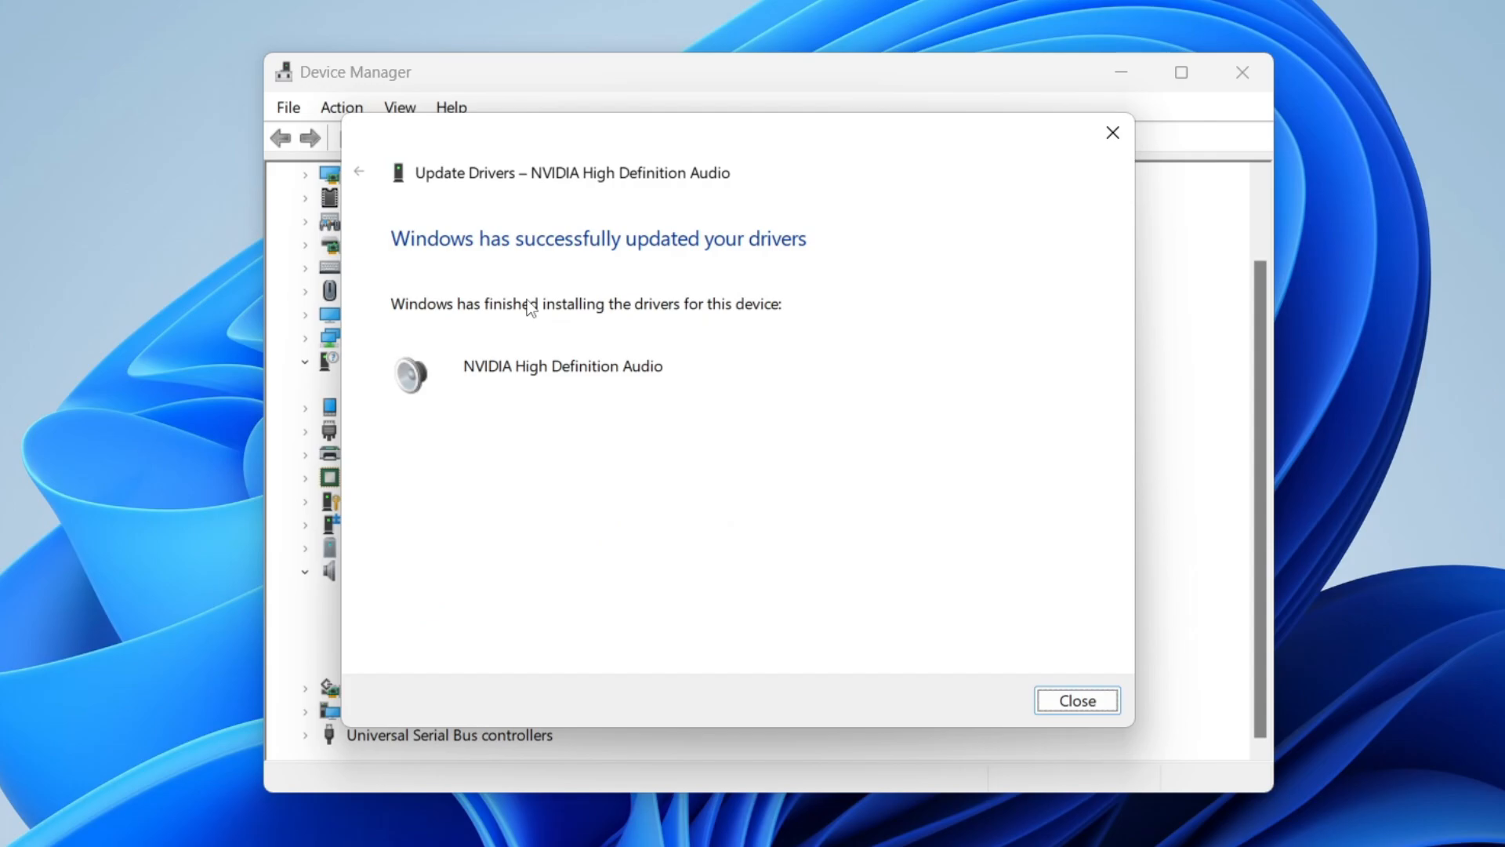
click(1075, 699)
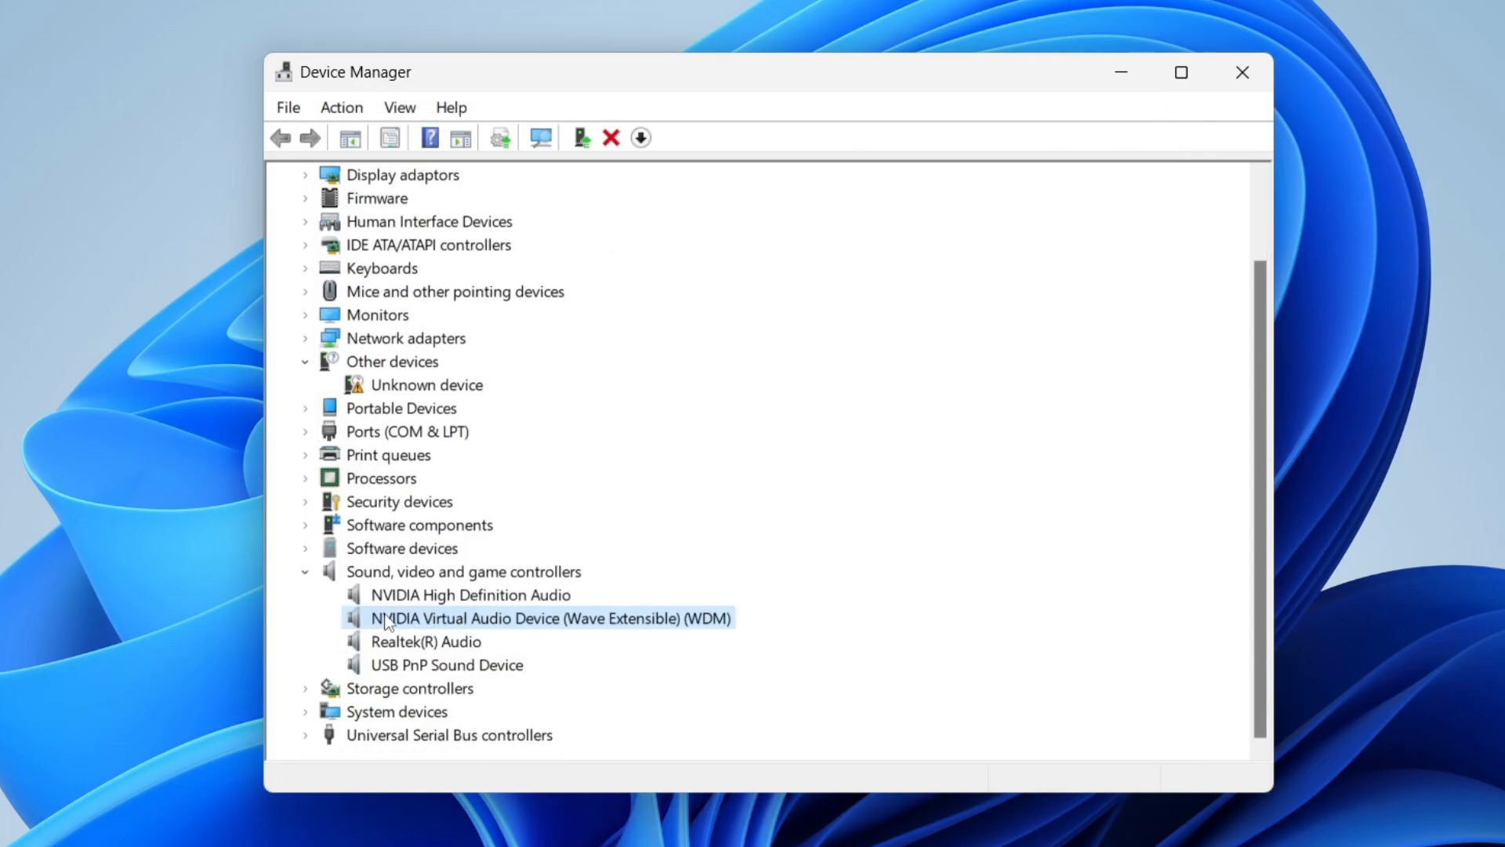
mouse_move(449, 632)
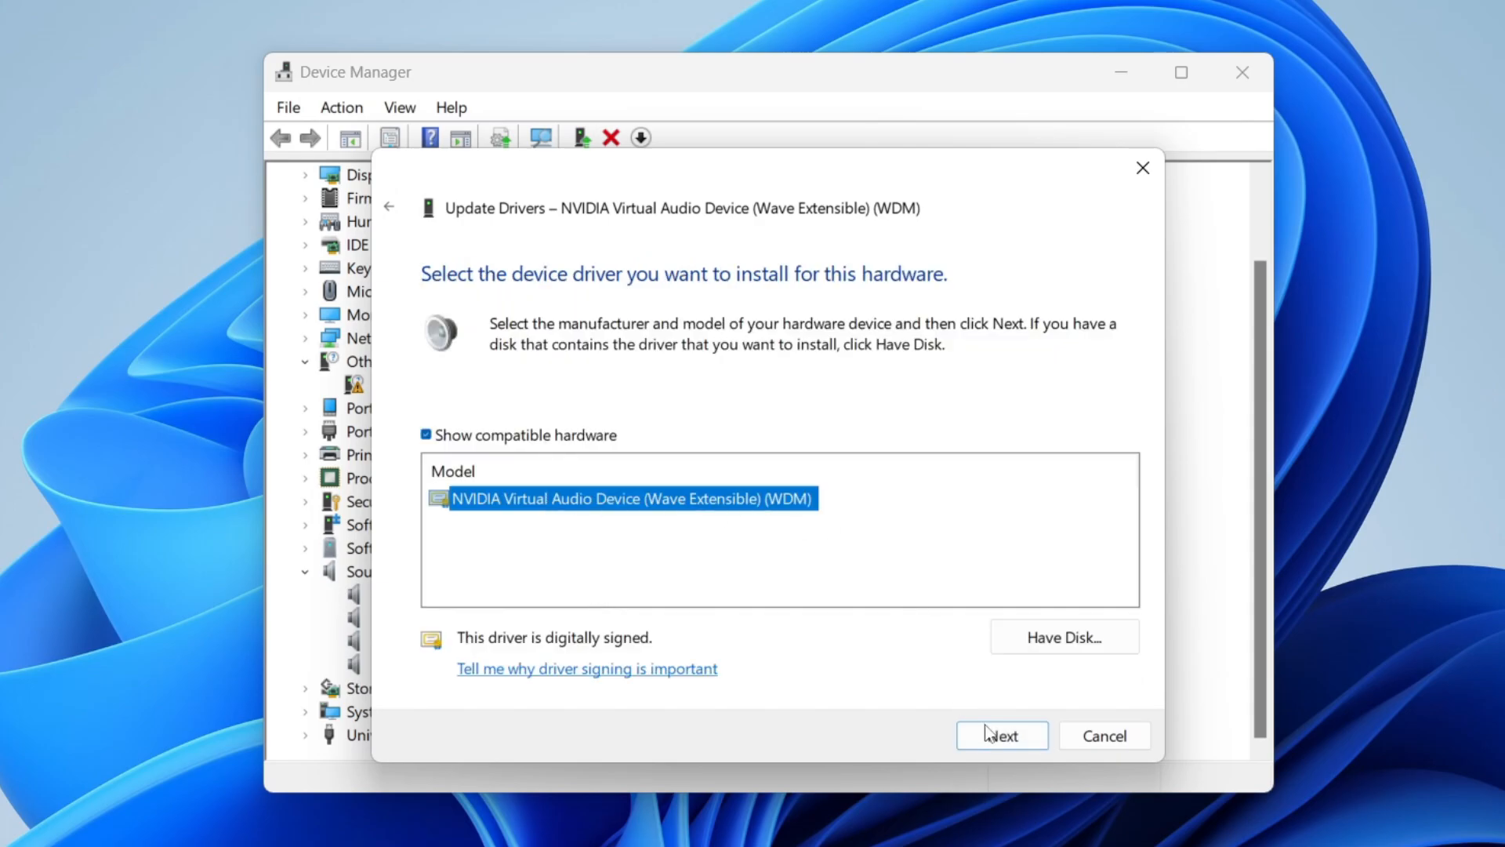
Install the NVIDIA Virtual Audio Device (Wave Extensible) driver and dismiss its success message.
click(1000, 736)
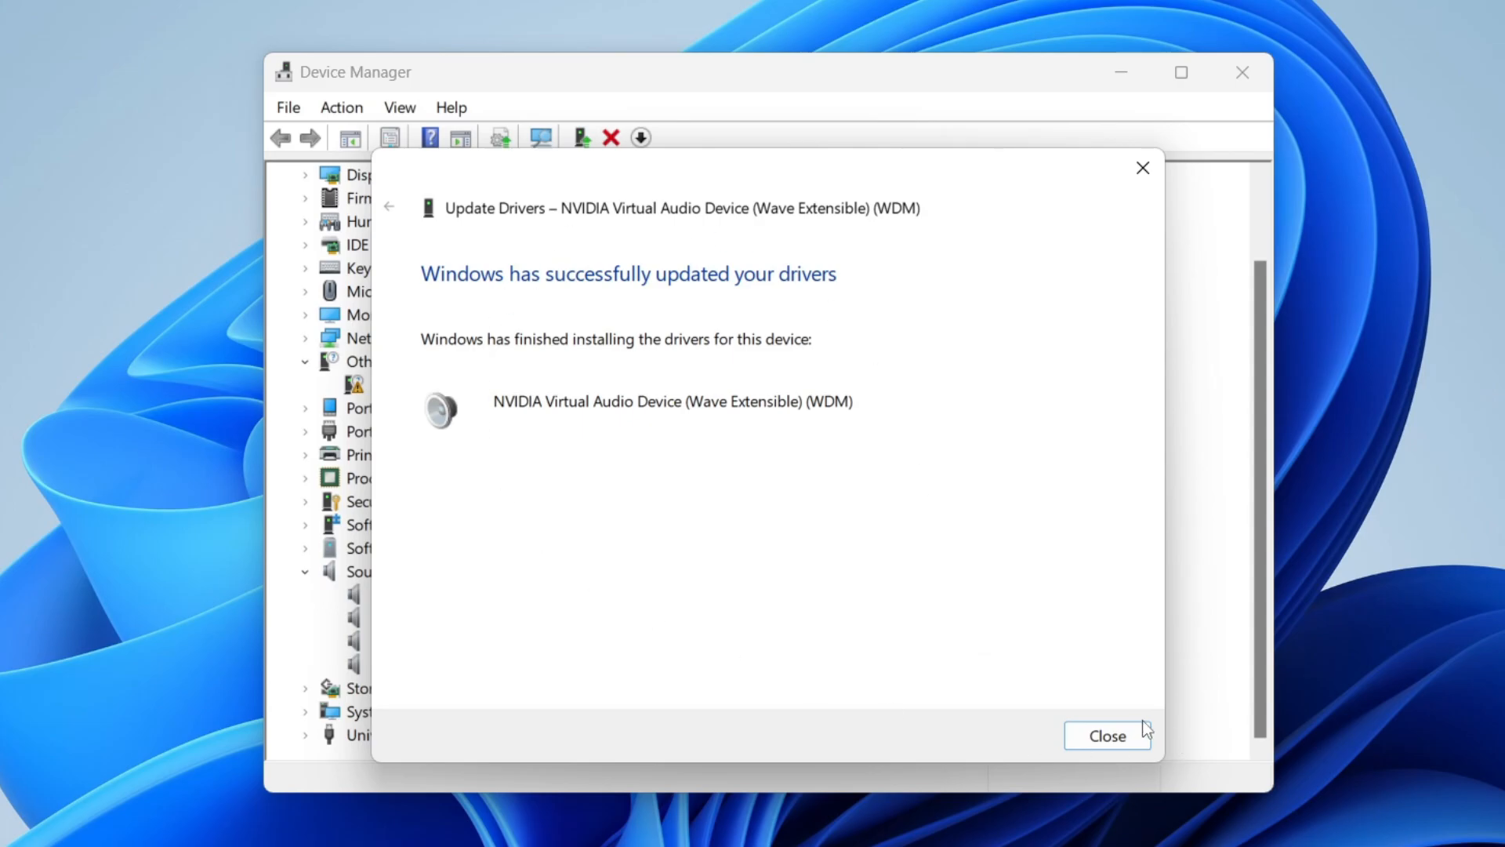
click(1107, 735)
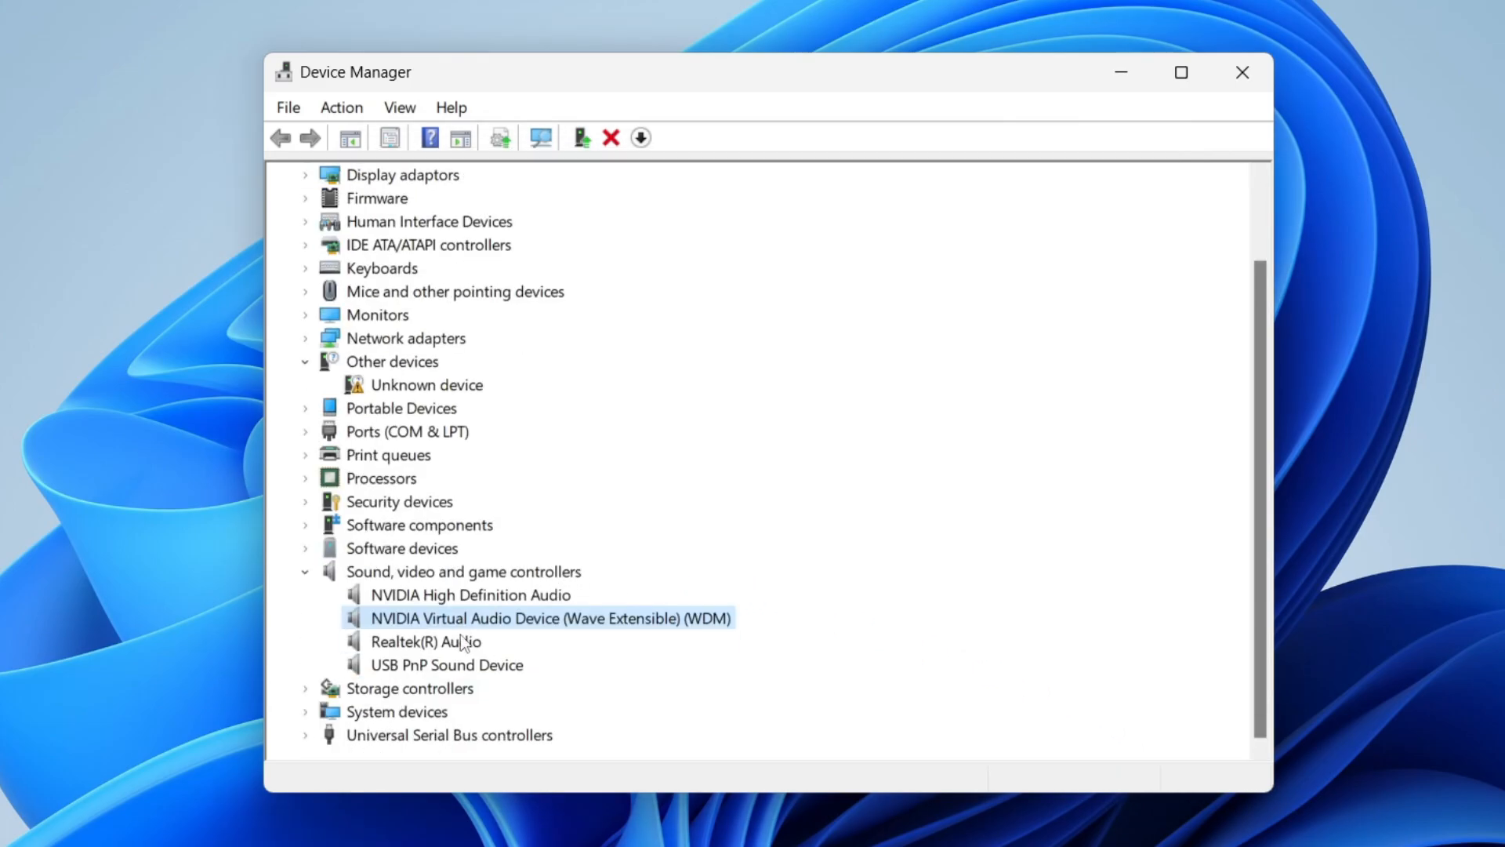
Reinstall Realtek(R) Audio with the Realtek High Definition Audio driver and decline the restart prompt.
click(425, 642)
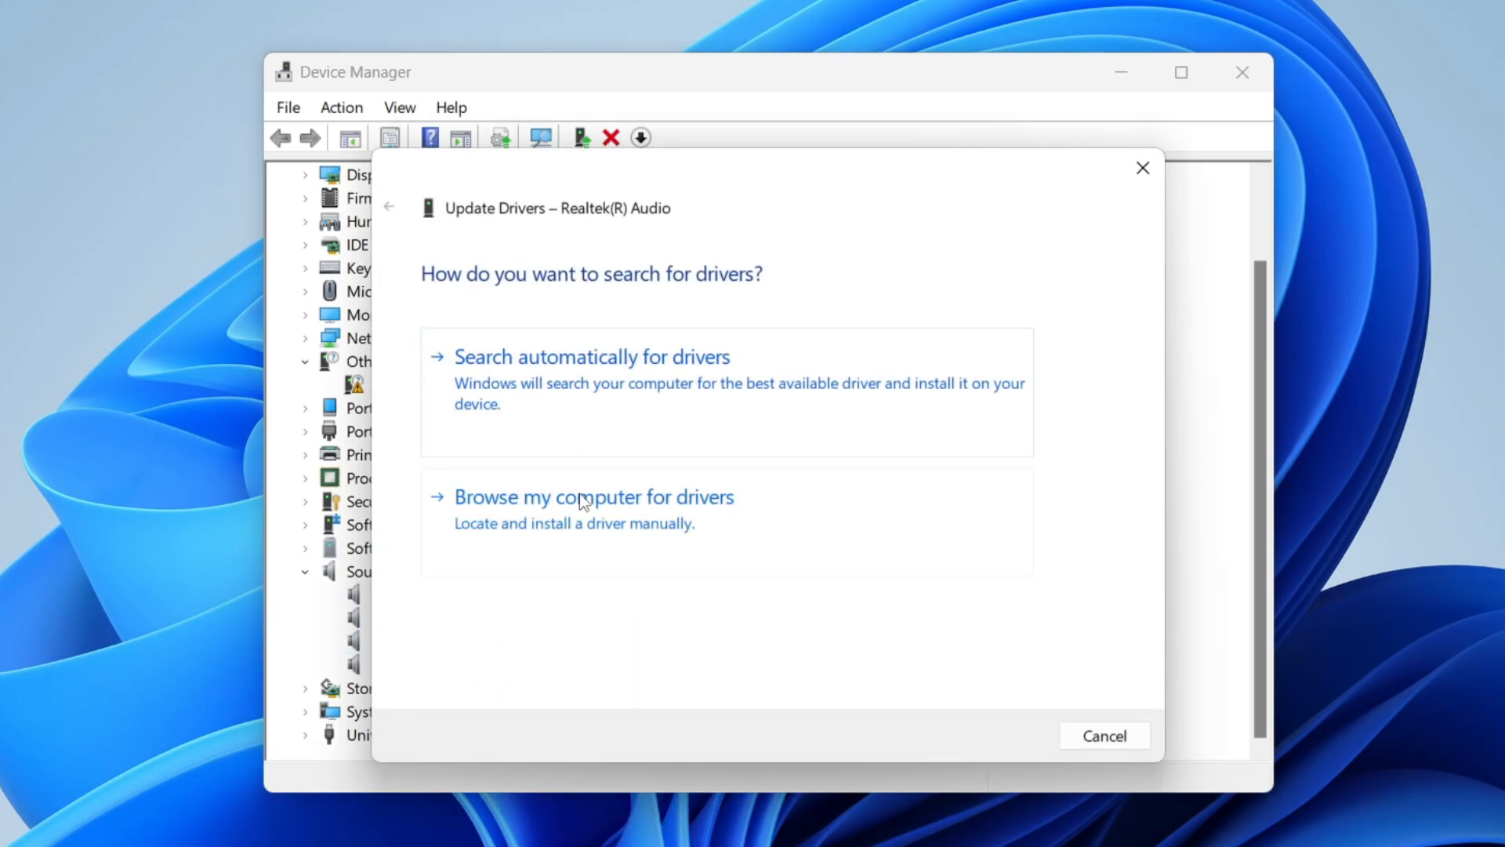
click(592, 497)
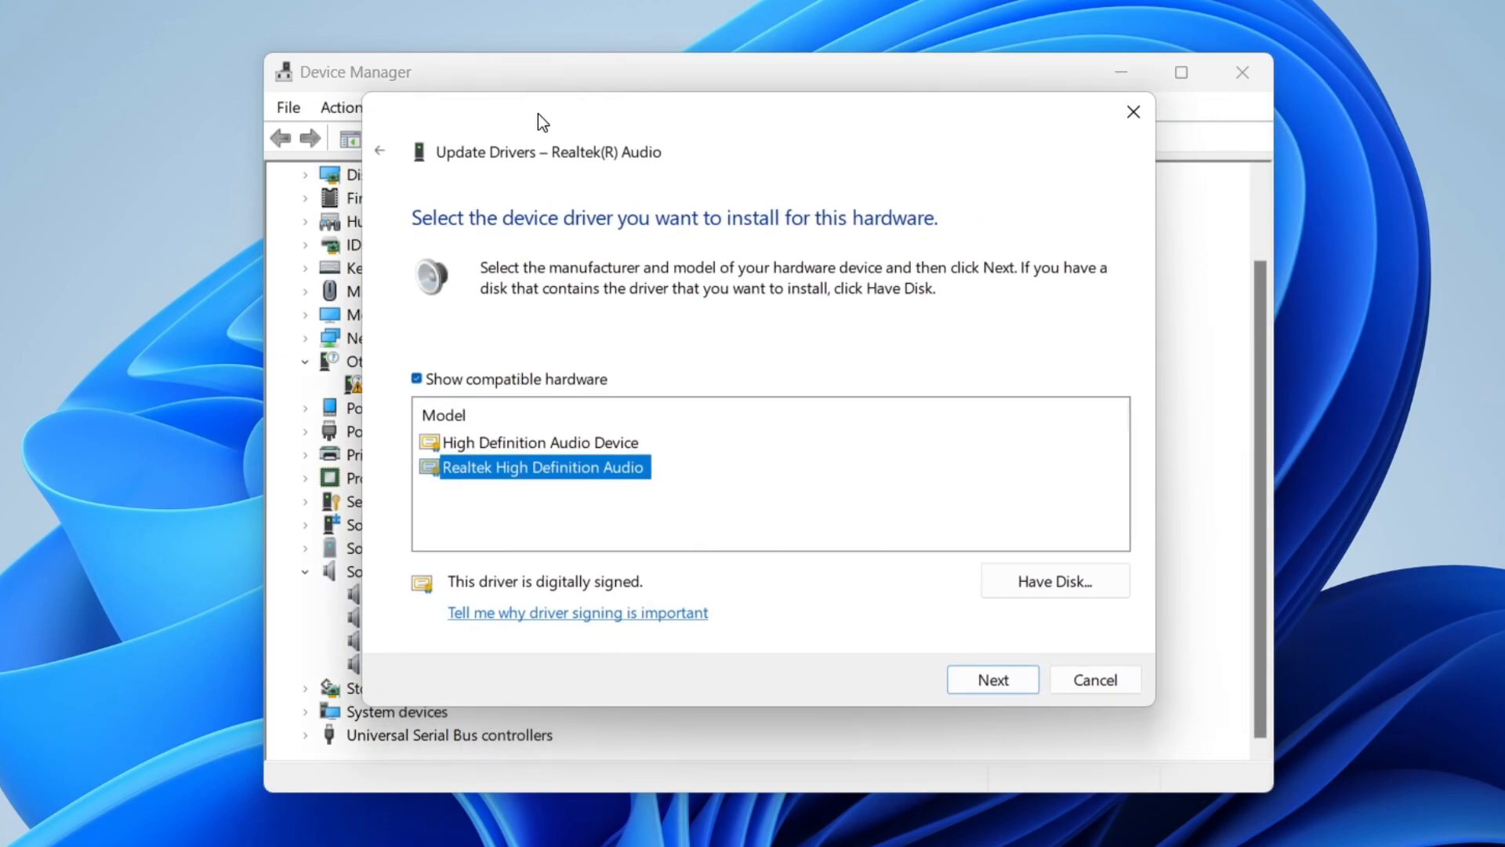
click(992, 679)
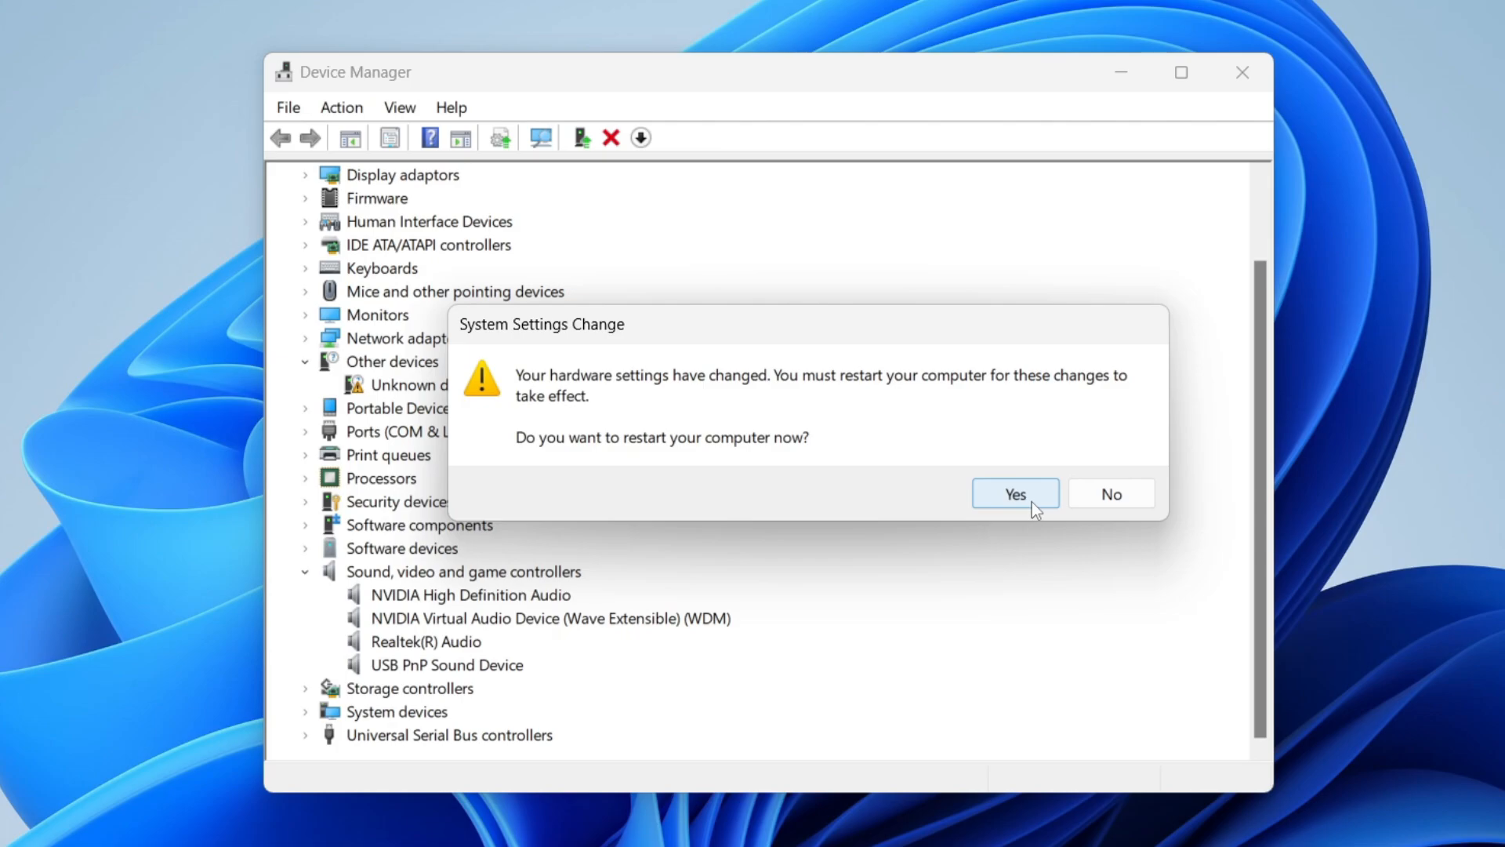
mouse_move(946, 345)
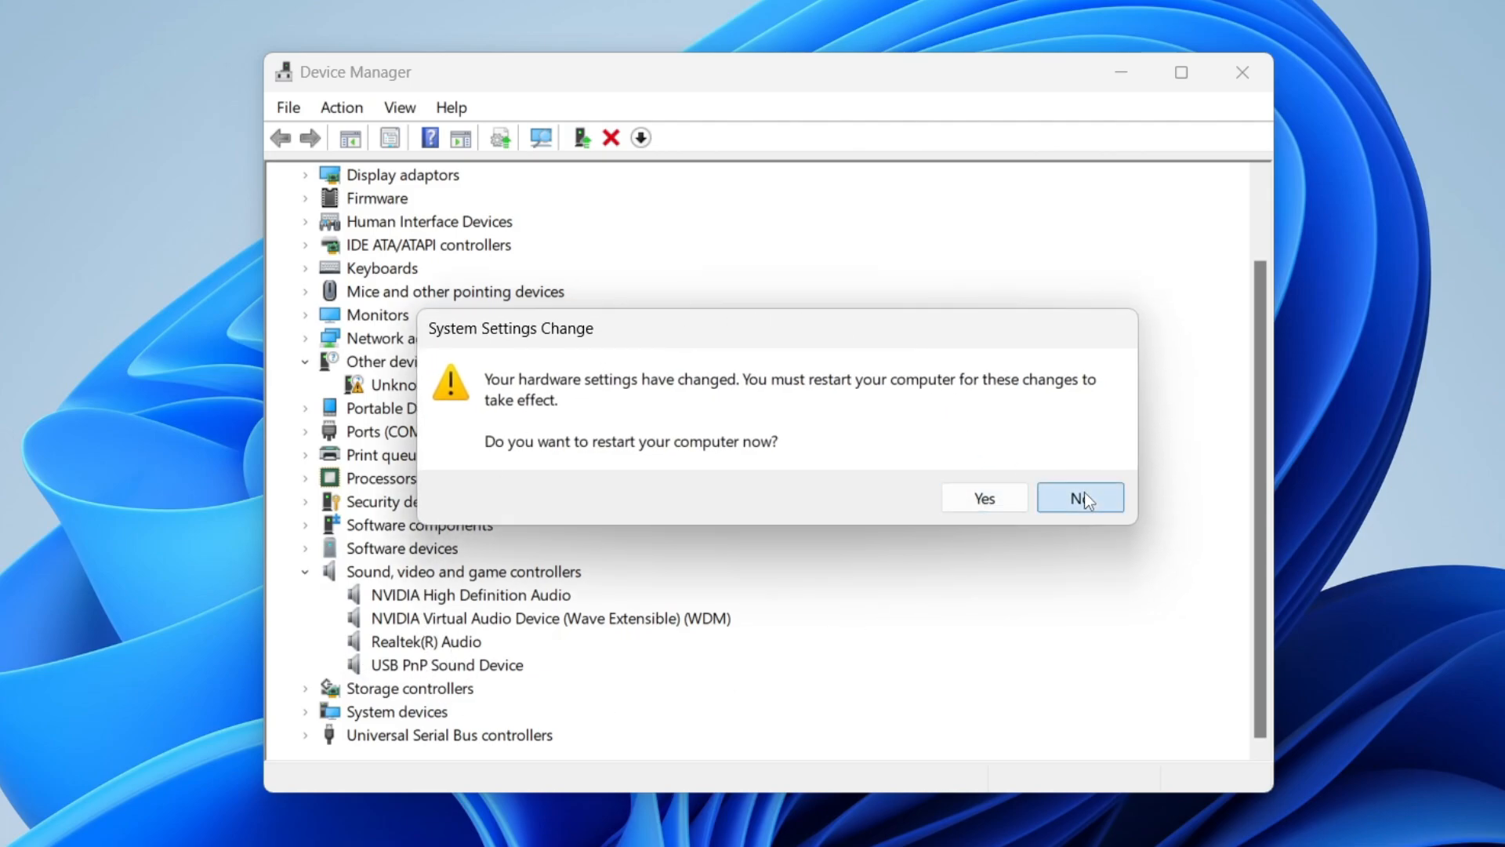
click(1079, 497)
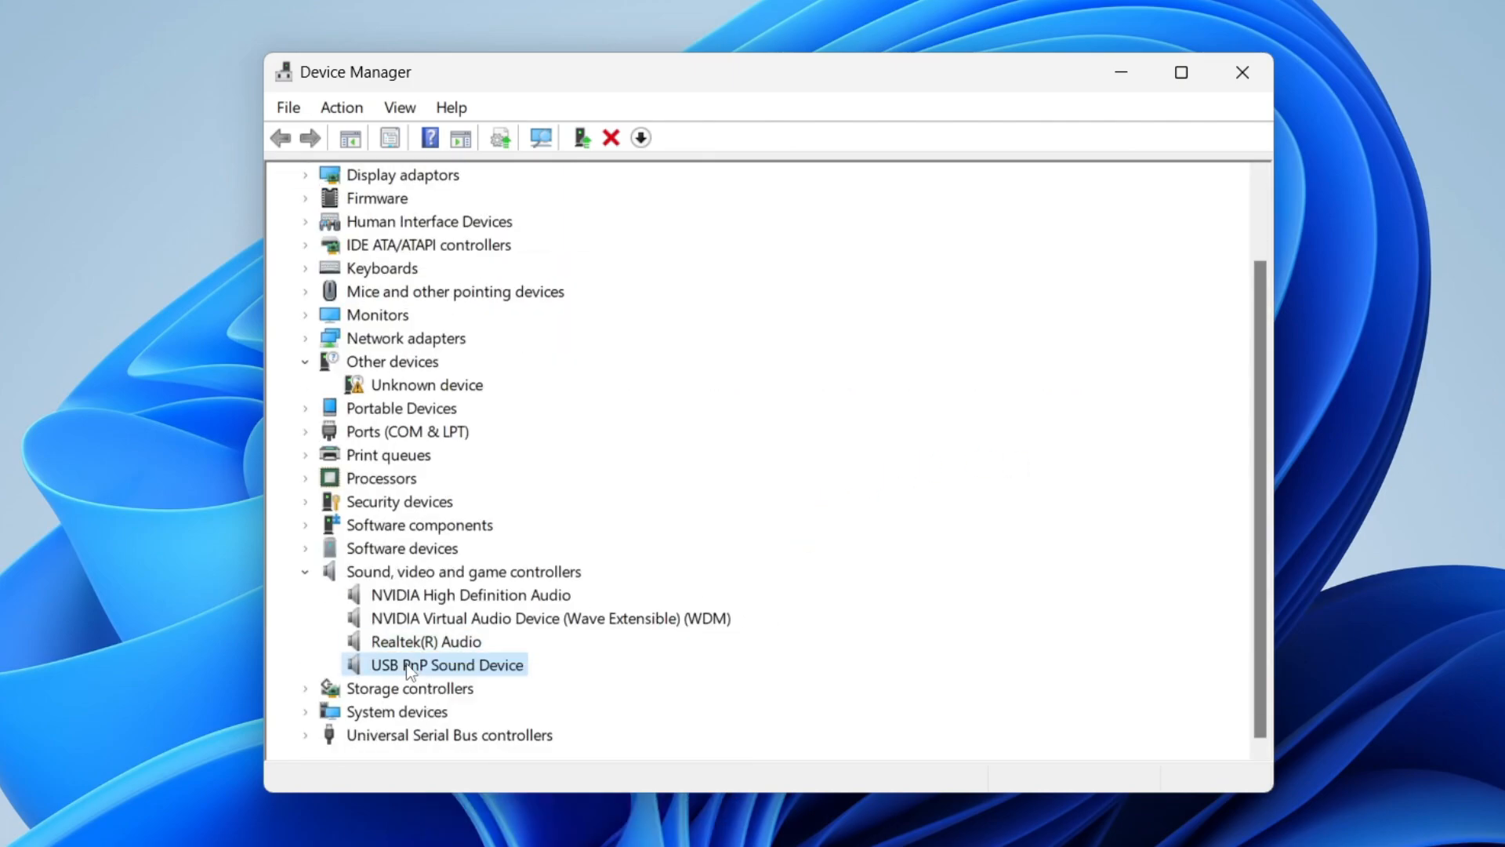
mouse_move(809, 567)
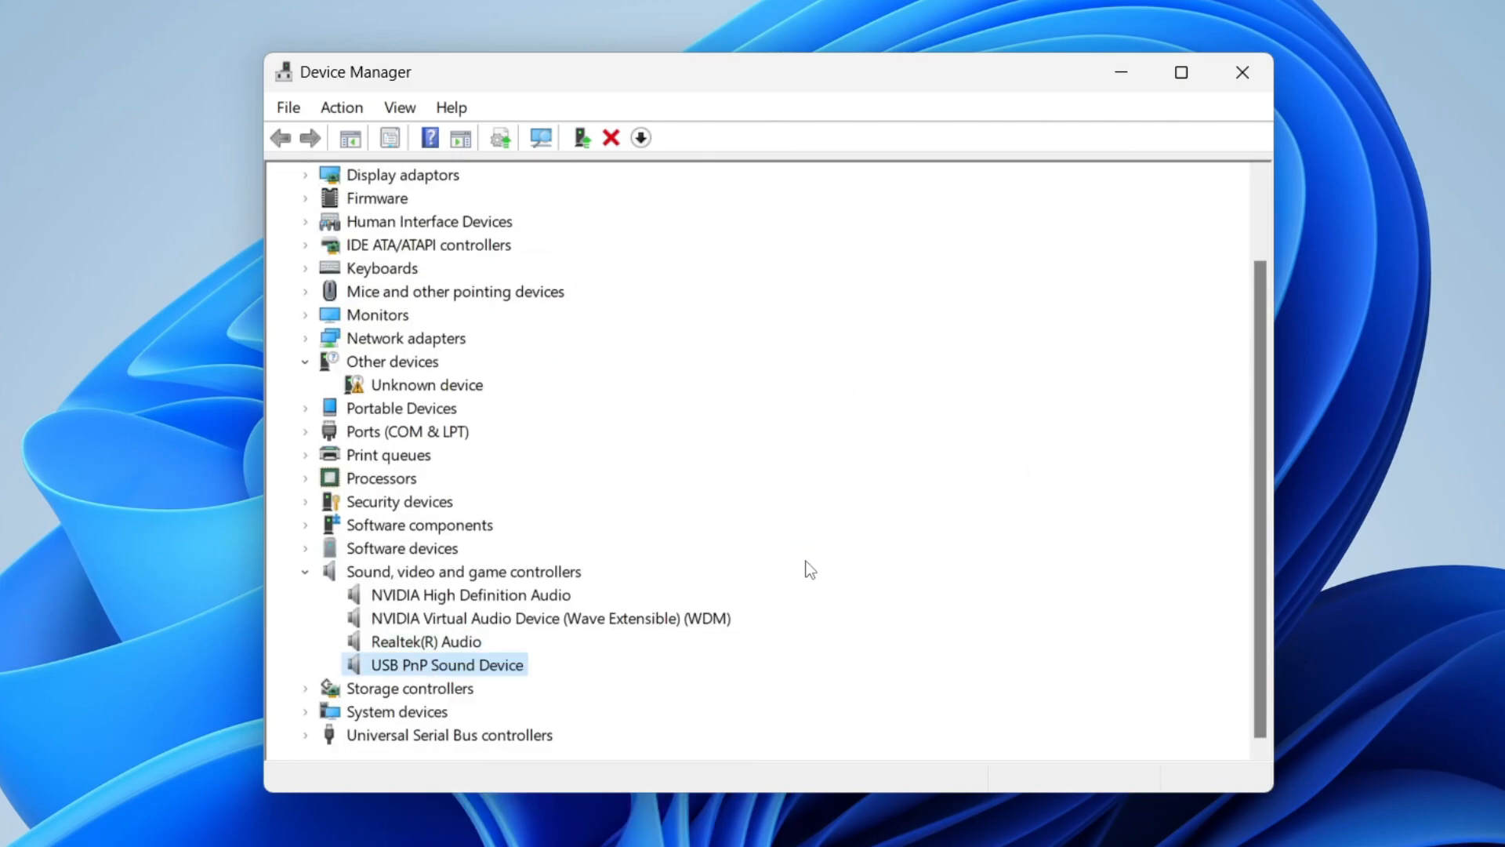
Bring up the Start menu's power options to restart the computer.
click(1181, 72)
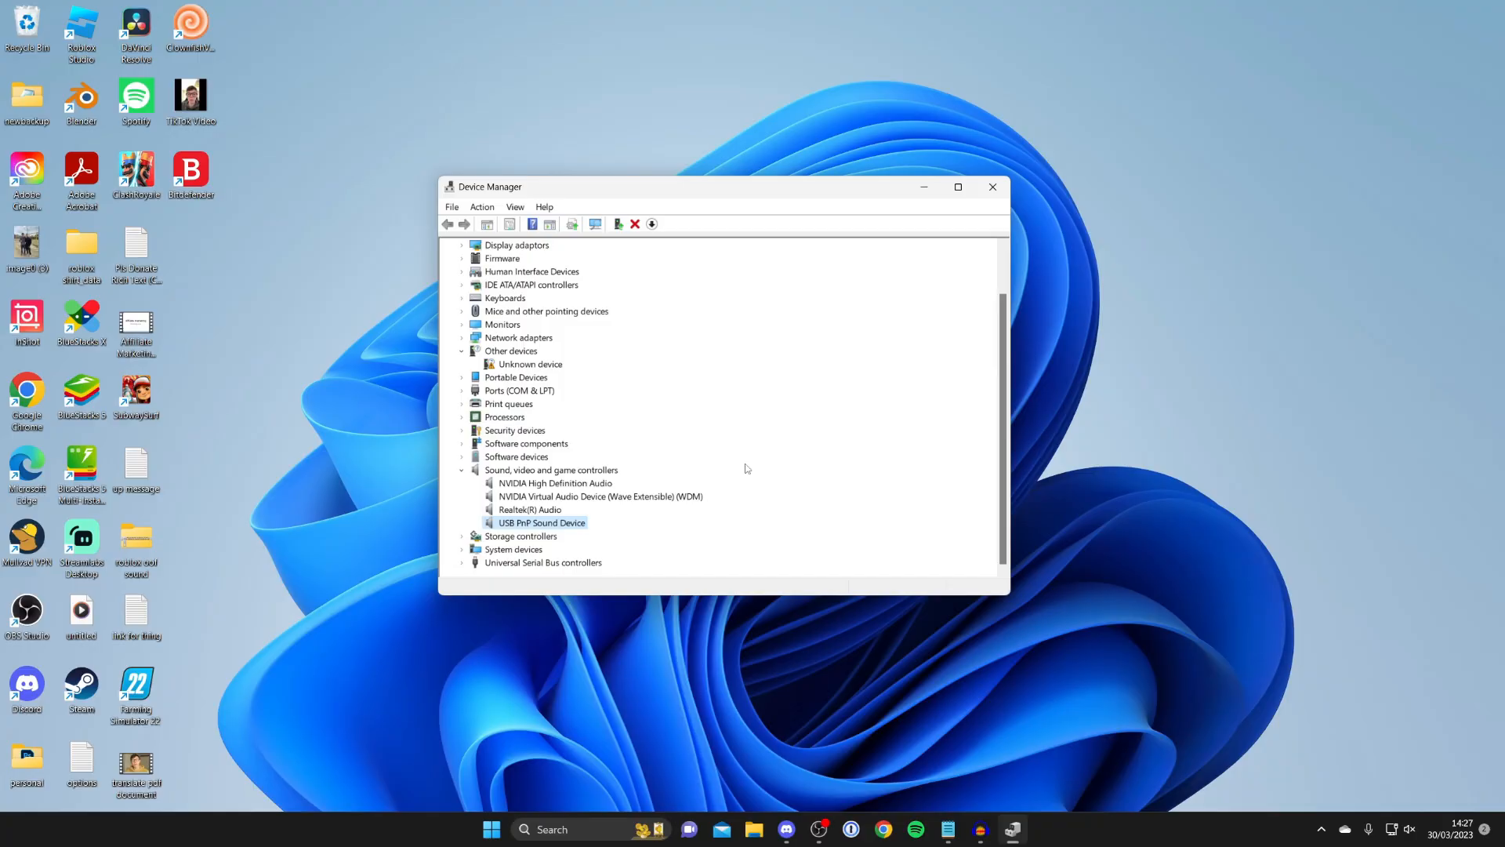
mouse_move(415, 784)
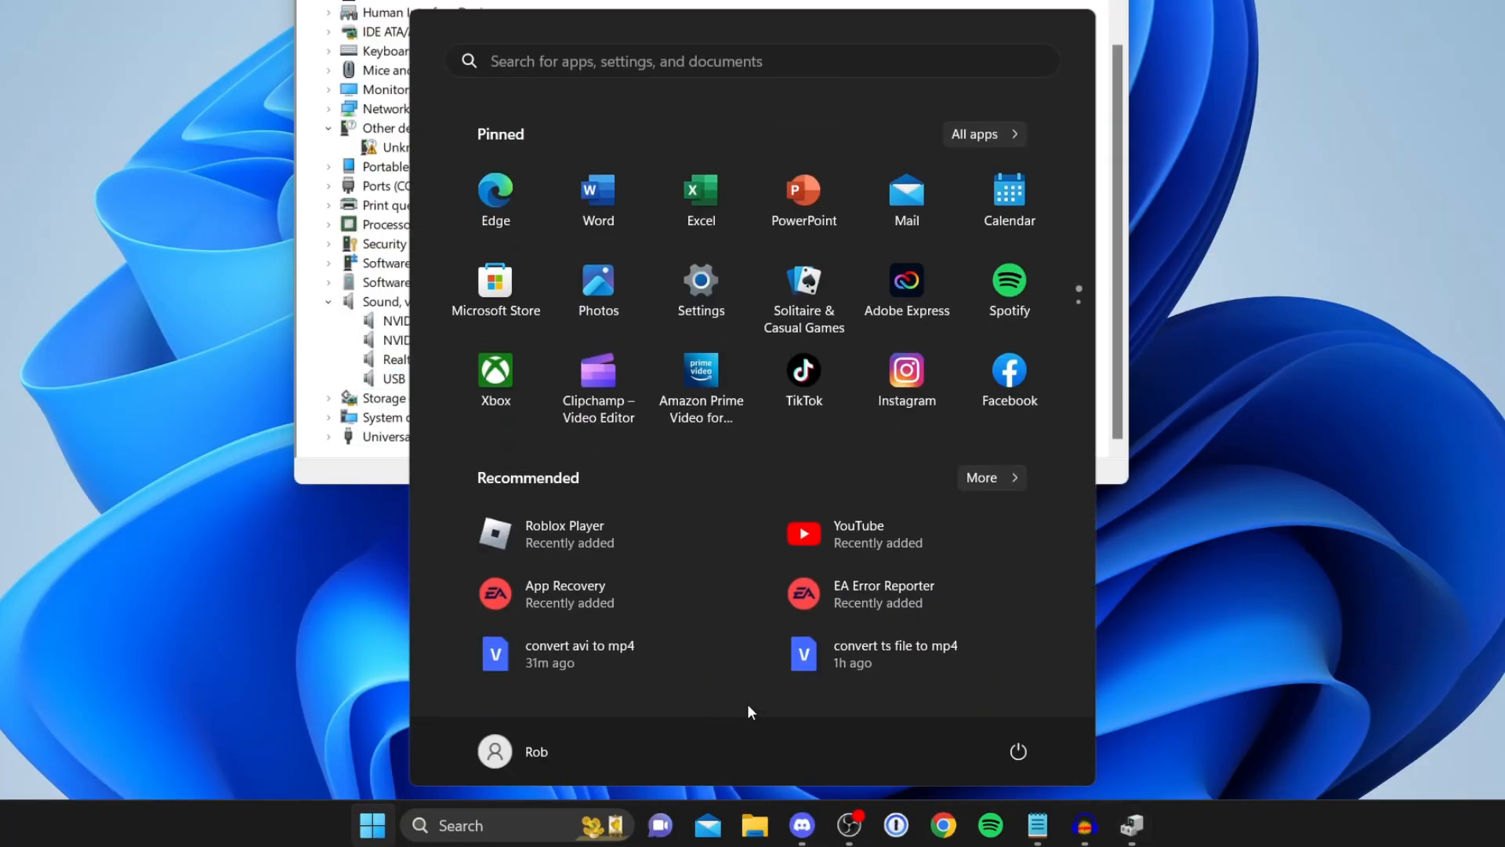
click(1017, 751)
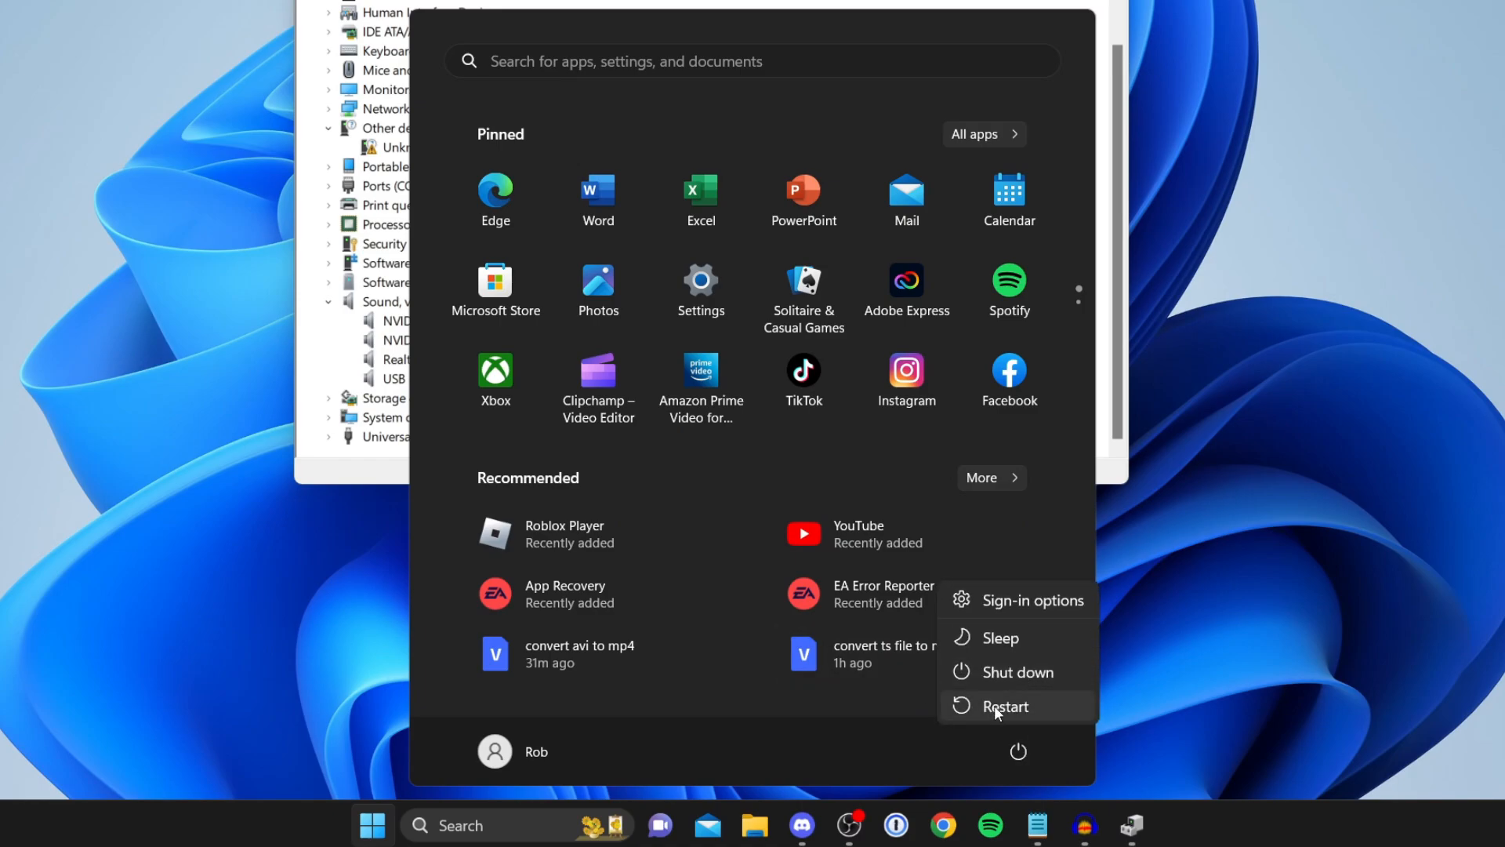
mouse_move(1004, 705)
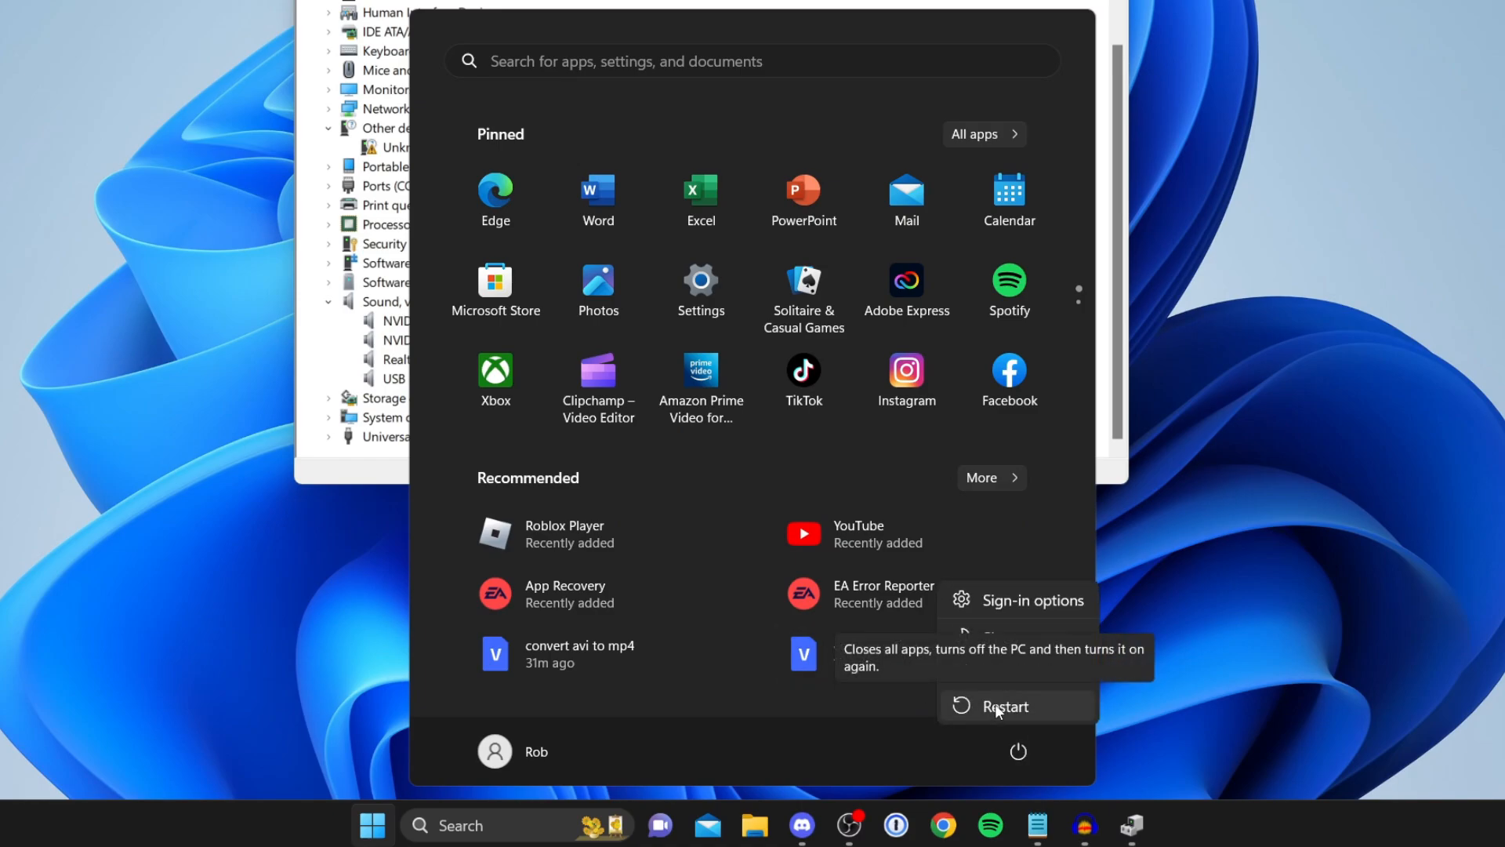